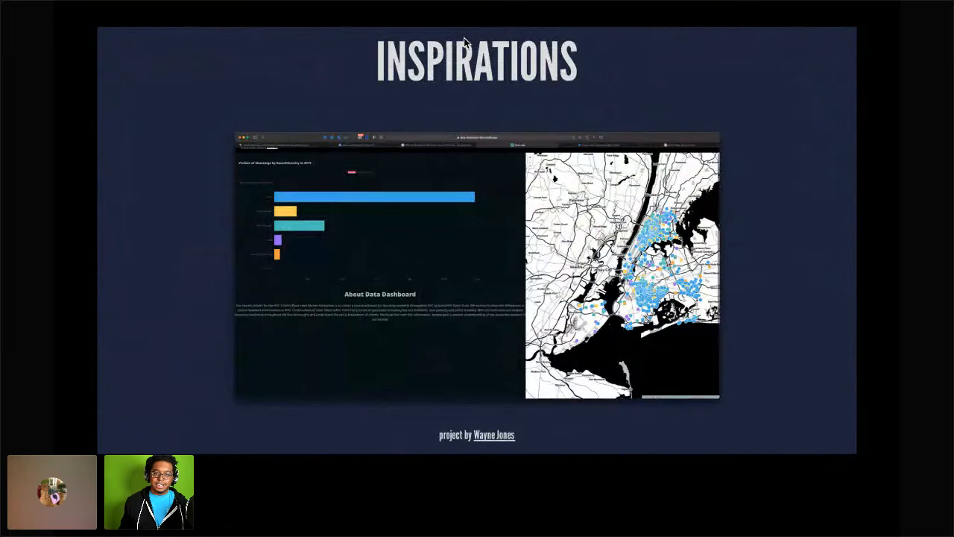
Advance from the Inspirations slide to the Why Police Call Data slide
{"action": "key", "text": "Right"}
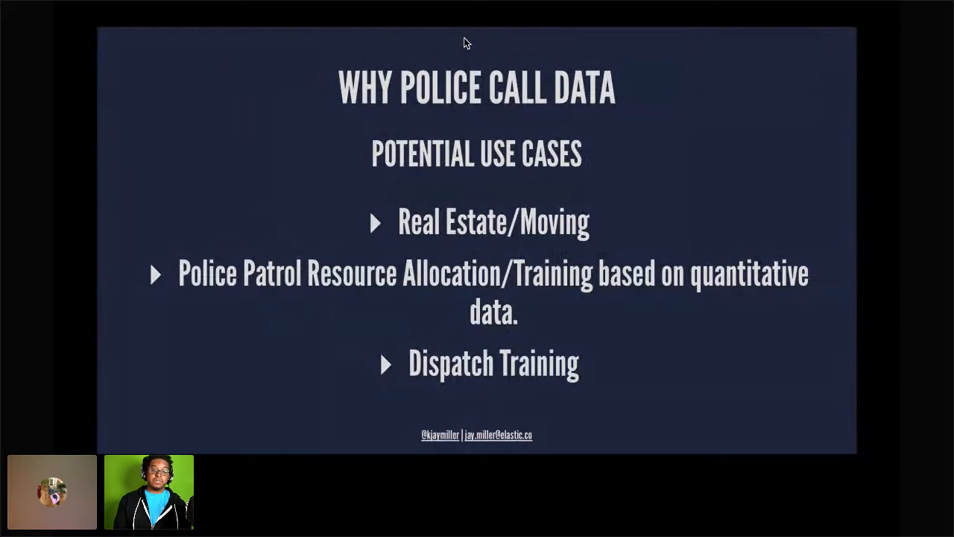
Advance to the 'Many cities in the US have open data - PDDL' slide and beyond
{"action": "key", "text": "Right"}
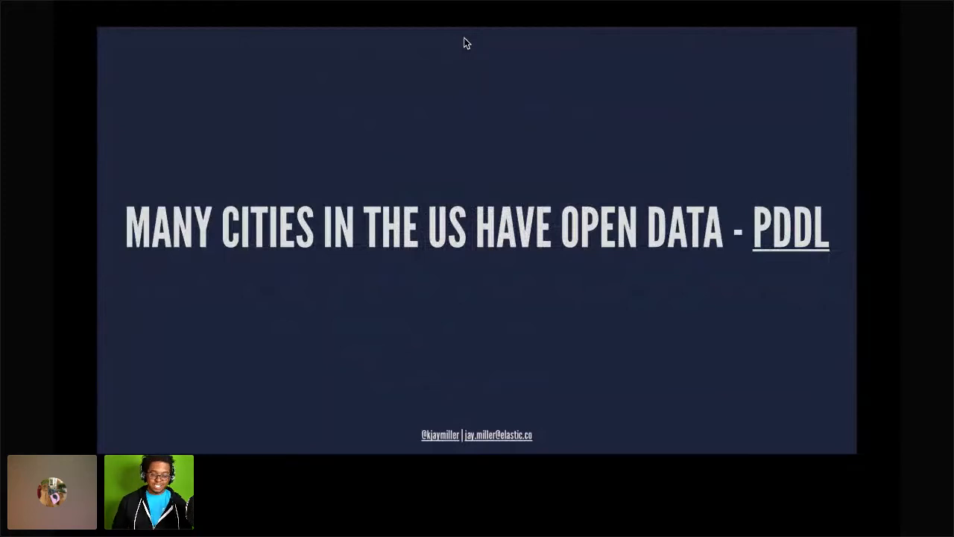
{"action": "key", "text": "Right"}
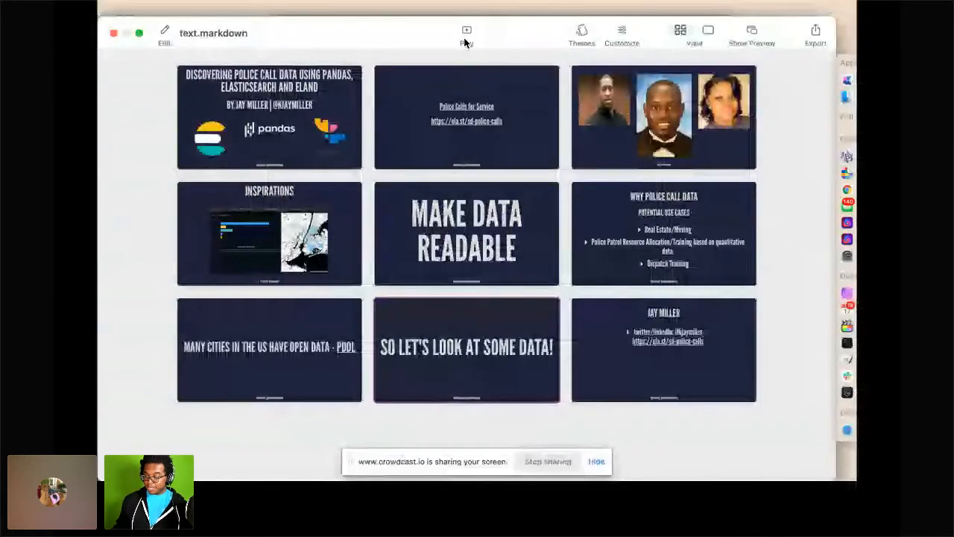
Switch away from the Deckset slideshow to the browser with San Diego's open data portal
{"action": "key", "text": "cmd+tab"}
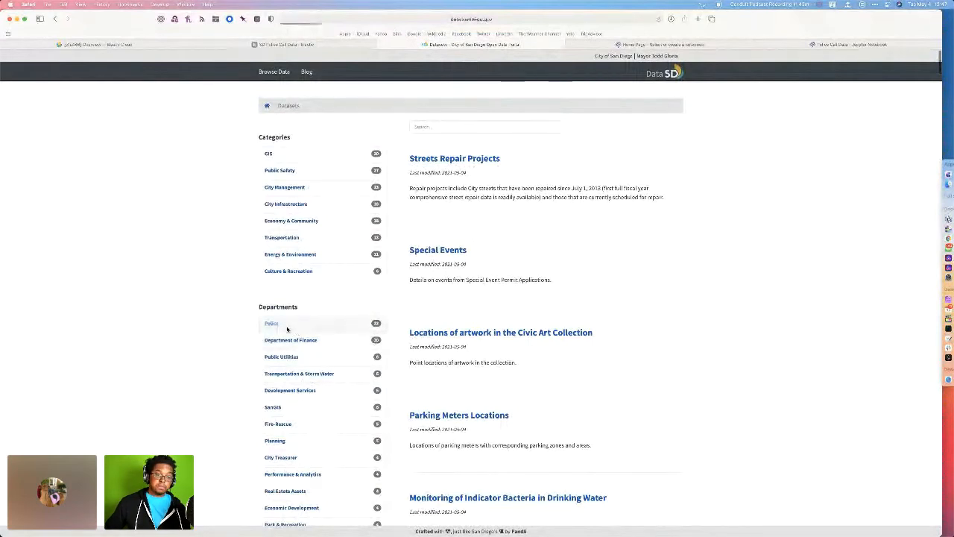
Filter to the Police department, open Police Calls for Service and review the 2021 preview table
{"action": "left_click", "coordinate": [271, 322]}
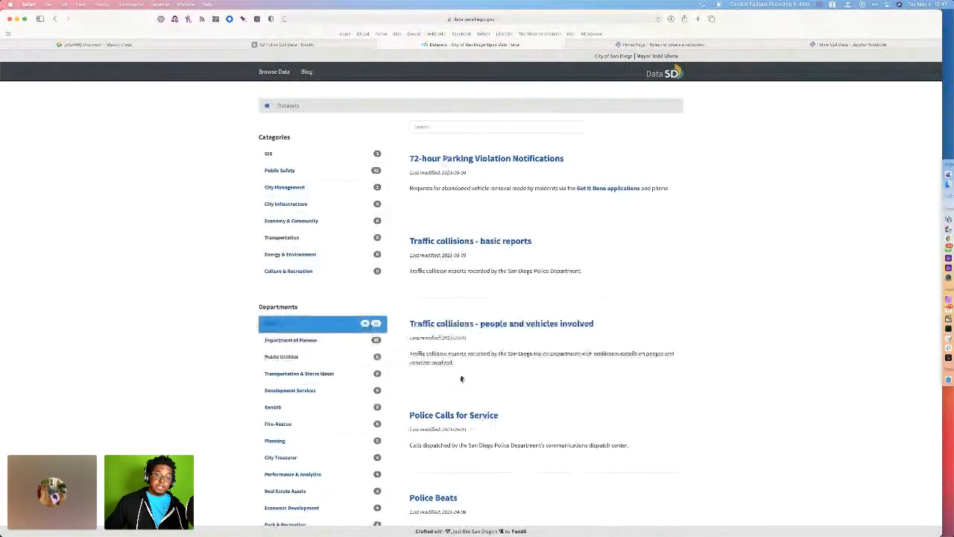
{"action": "left_click", "coordinate": [453, 414]}
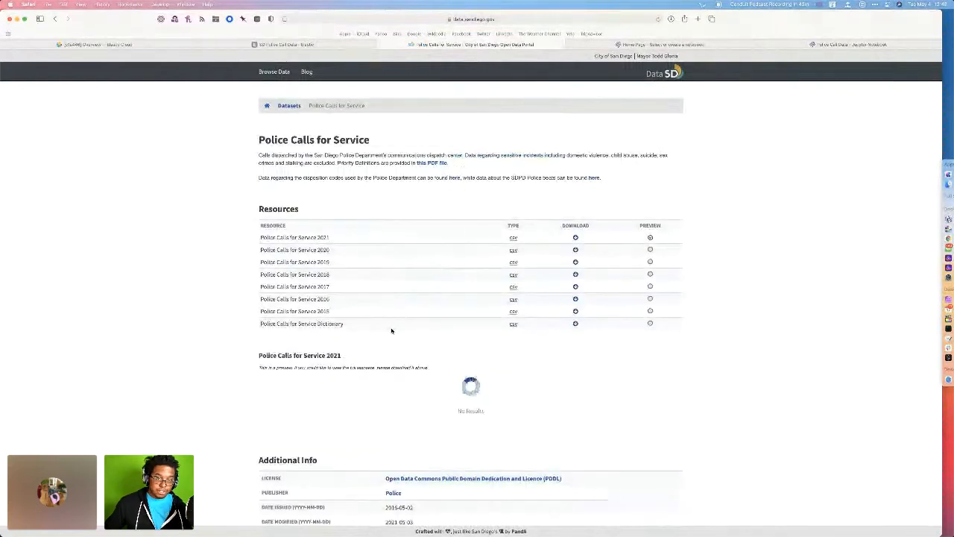
{"action": "scroll", "scroll_direction": "down", "scroll_amount": 3}
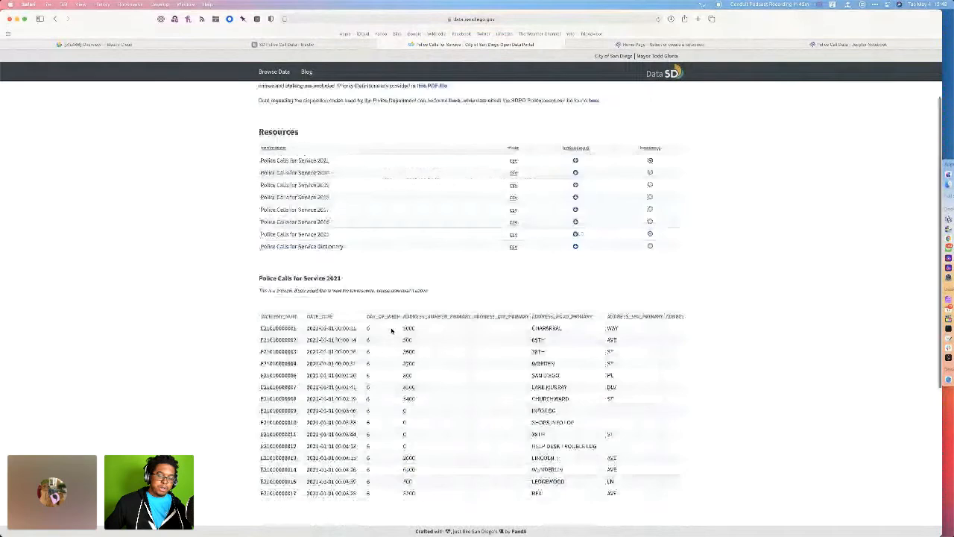
{"action": "scroll", "scroll_direction": "down", "scroll_amount": 3}
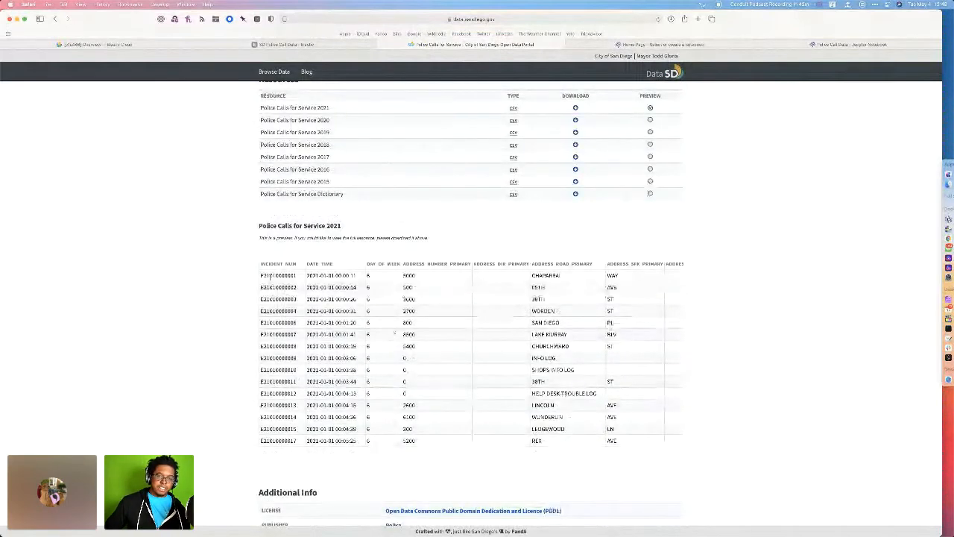
{"action": "scroll", "scroll_direction": "right", "scroll_amount": 3}
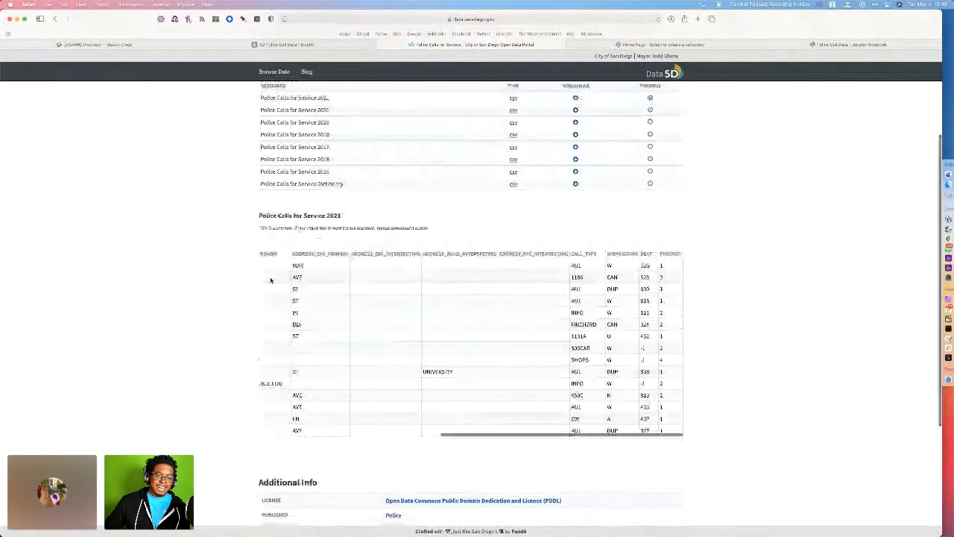
{"action": "scroll", "scroll_direction": "down", "scroll_amount": 3}
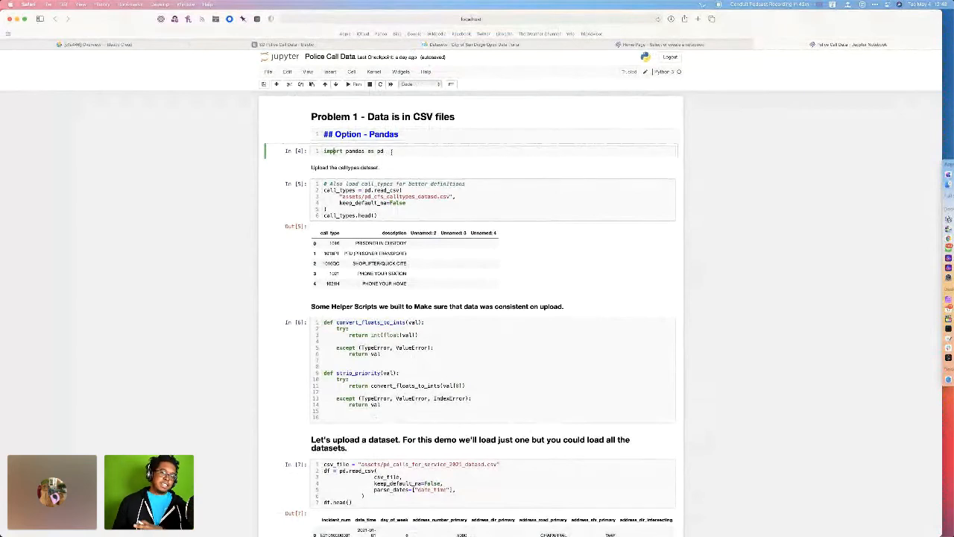
Run the notebook's opening cells: pandas import, call type CSV, helper functions and the 2021 calls load
{"action": "left_click", "coordinate": [469, 202]}
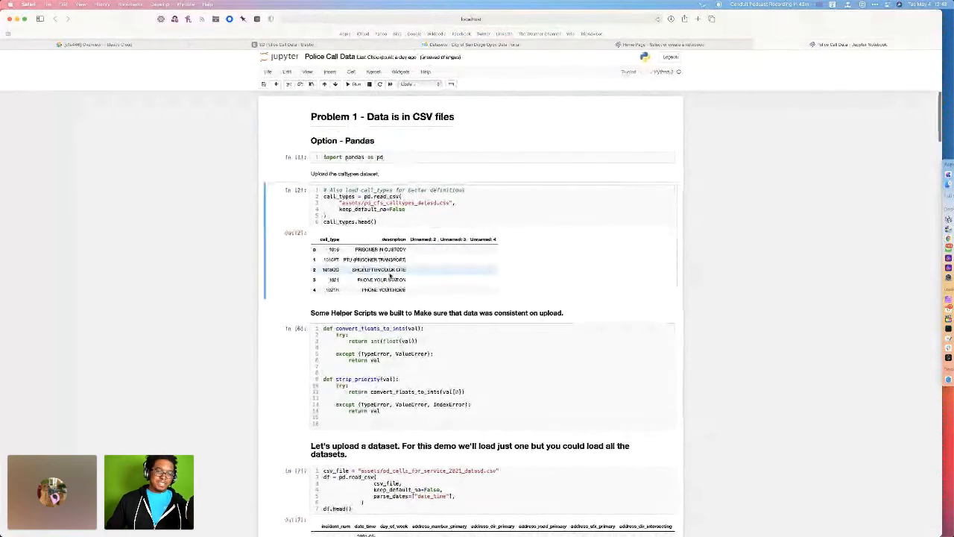
{"action": "scroll", "scroll_direction": "down", "scroll_amount": 3}
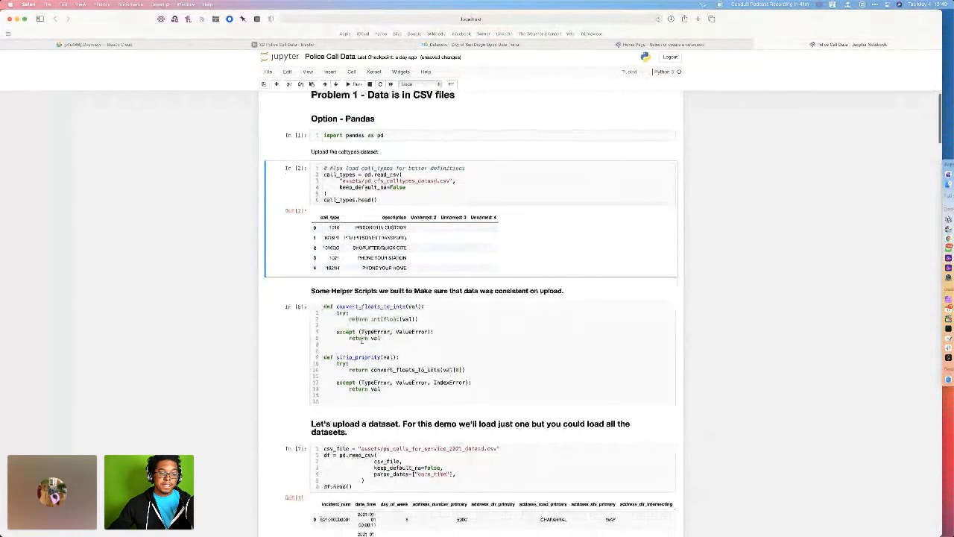
{"action": "scroll", "scroll_direction": "down", "scroll_amount": 3}
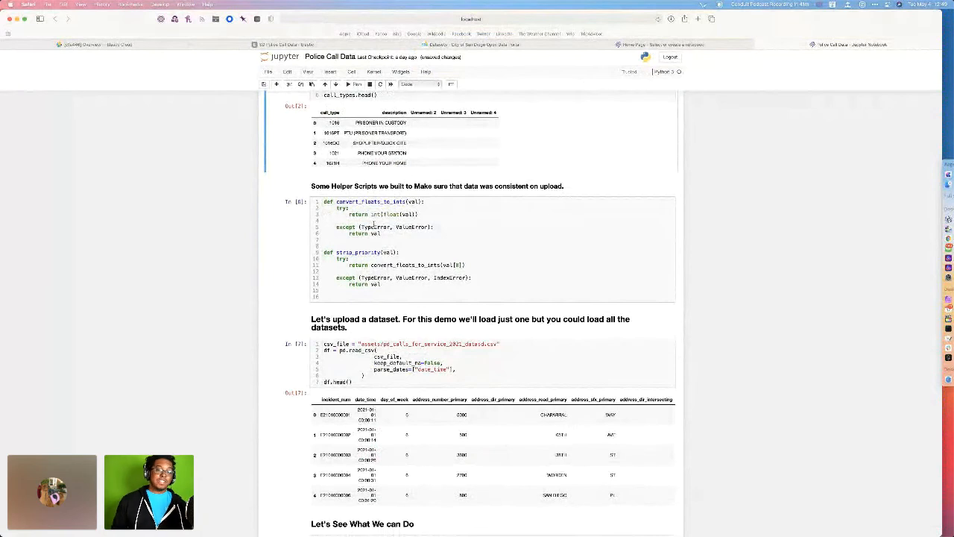
Run the pd.merge cell joining calls with call type descriptions and review the merged rows
{"action": "left_click", "coordinate": [470, 251]}
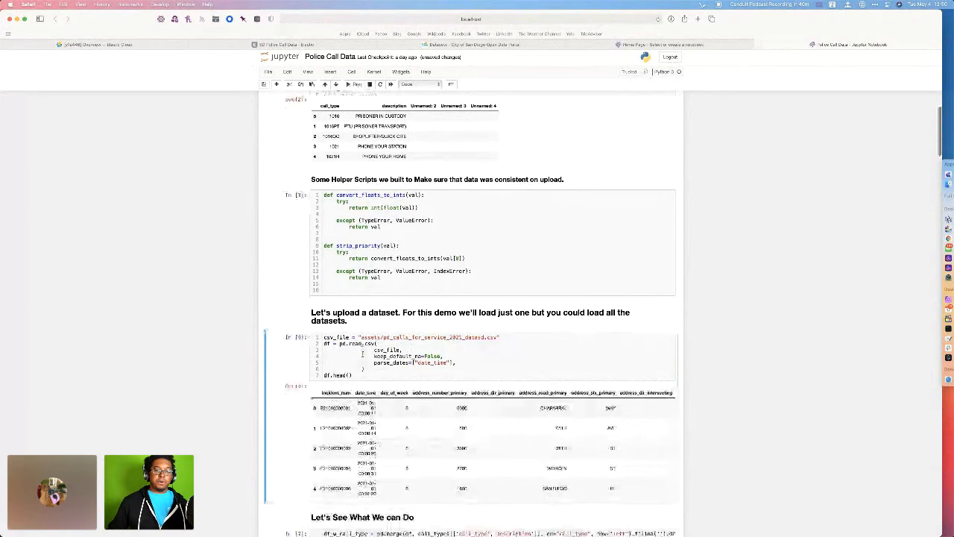
{"action": "scroll", "scroll_direction": "down", "scroll_amount": 3}
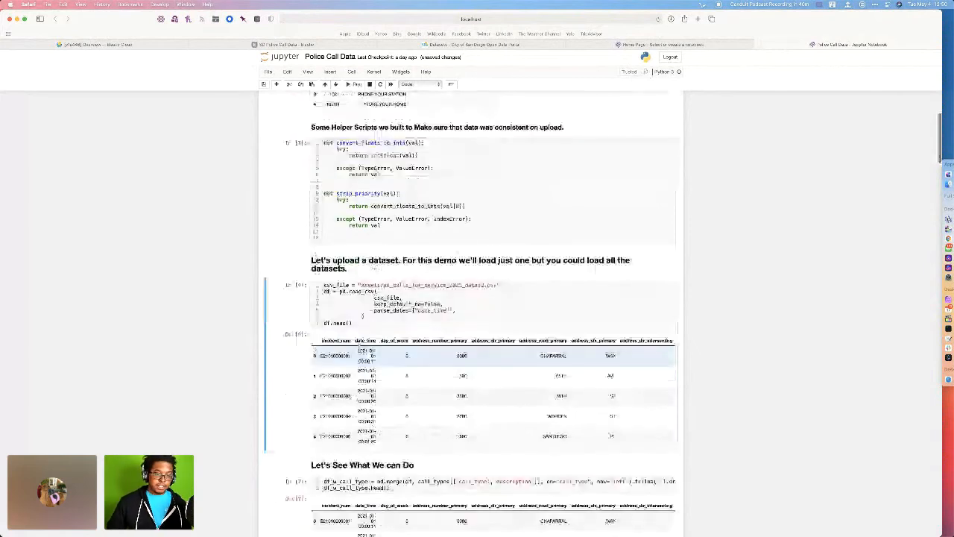
{"action": "scroll", "scroll_direction": "down", "scroll_amount": 3}
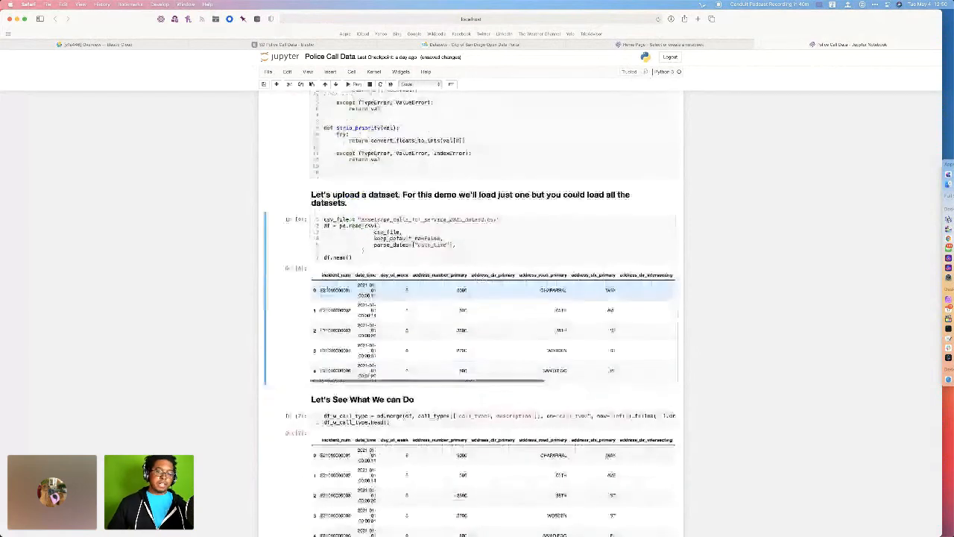
{"action": "scroll", "scroll_direction": "right", "scroll_amount": 3}
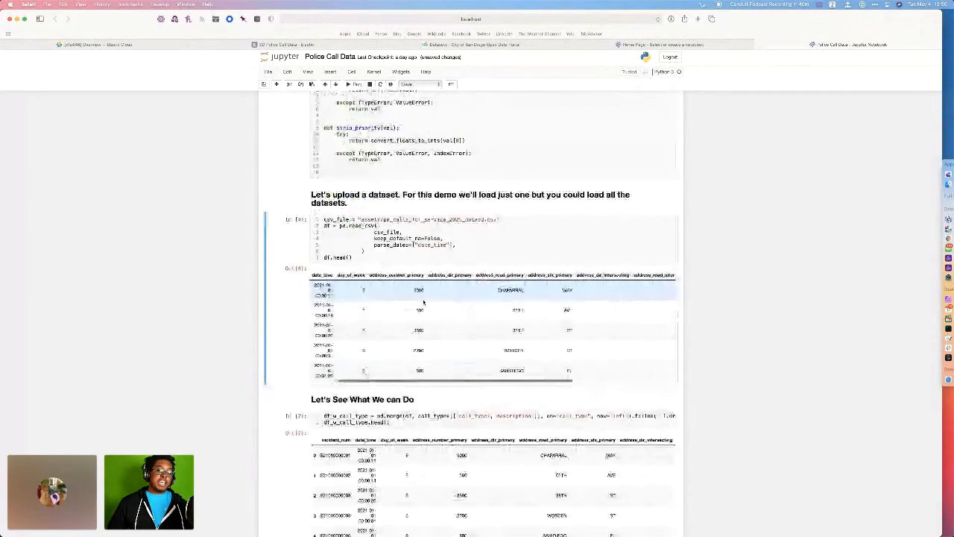
{"action": "scroll", "scroll_direction": "down", "scroll_amount": 3}
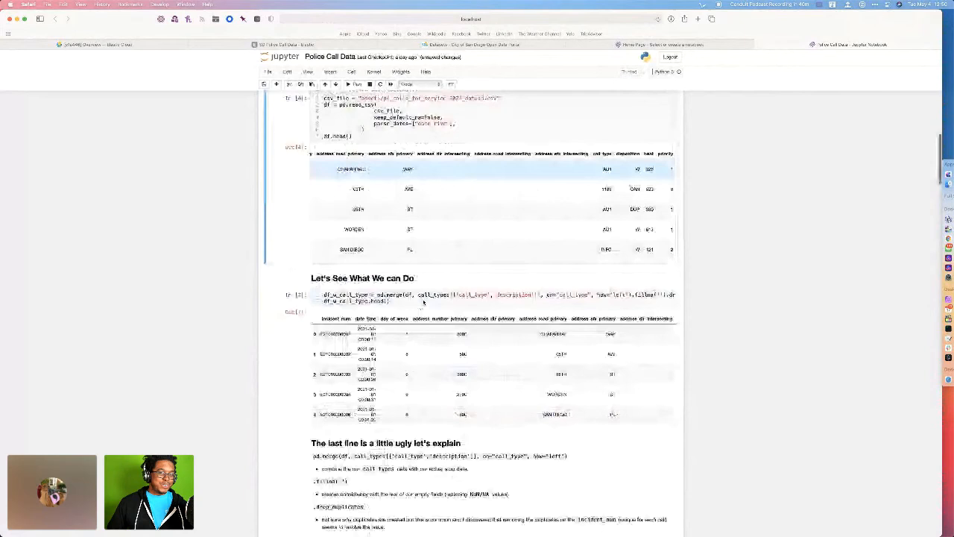
{"action": "scroll", "scroll_direction": "down", "scroll_amount": 3}
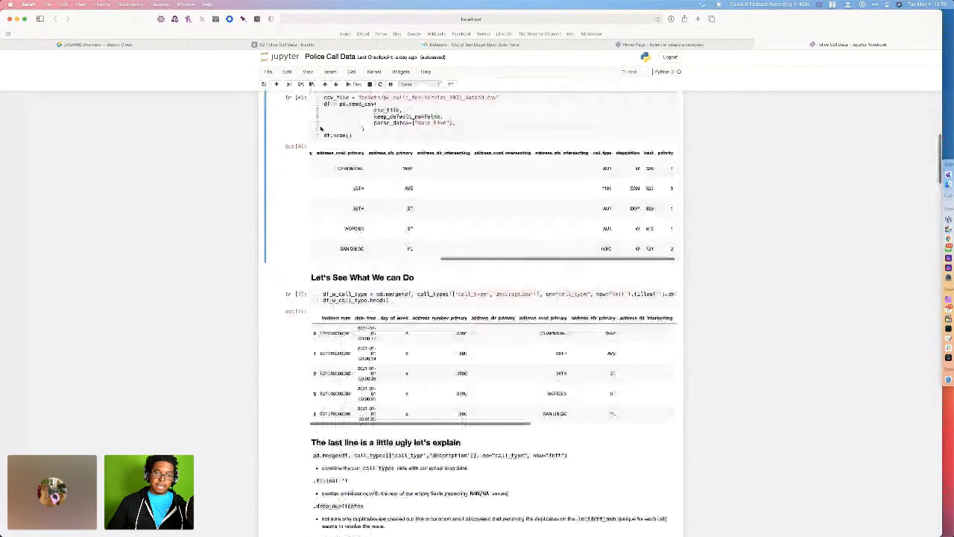
{"action": "scroll", "scroll_direction": "down", "scroll_amount": 3}
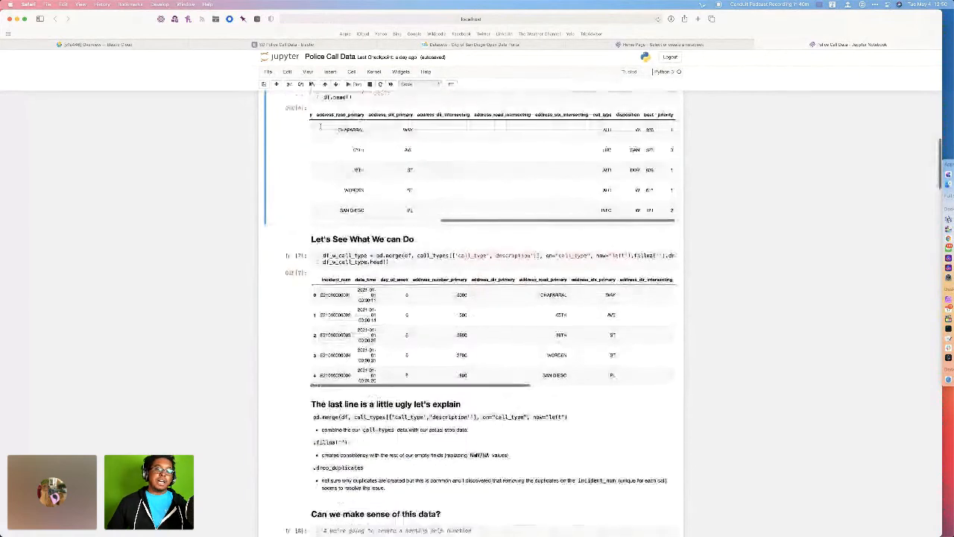
{"action": "scroll", "scroll_direction": "down", "scroll_amount": 3}
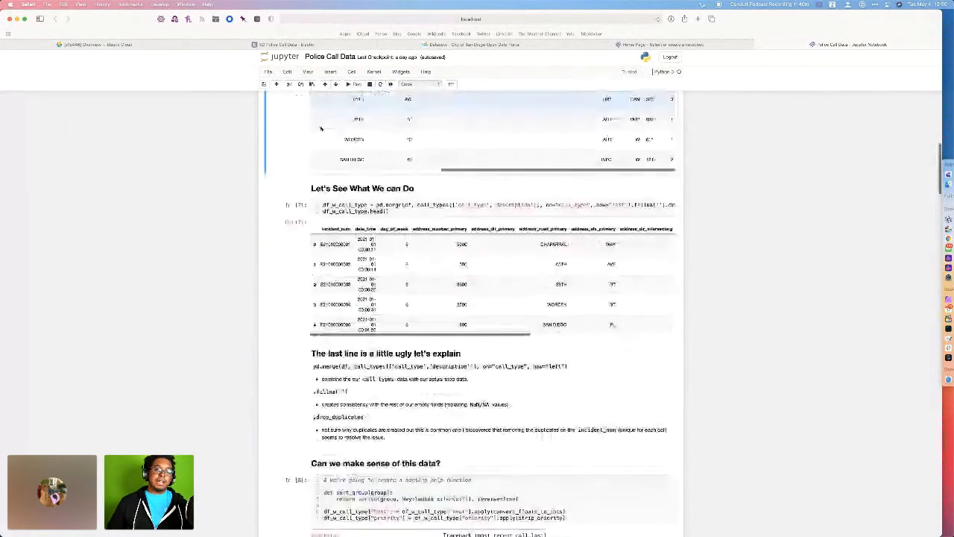
{"action": "scroll", "scroll_direction": "down", "scroll_amount": 3}
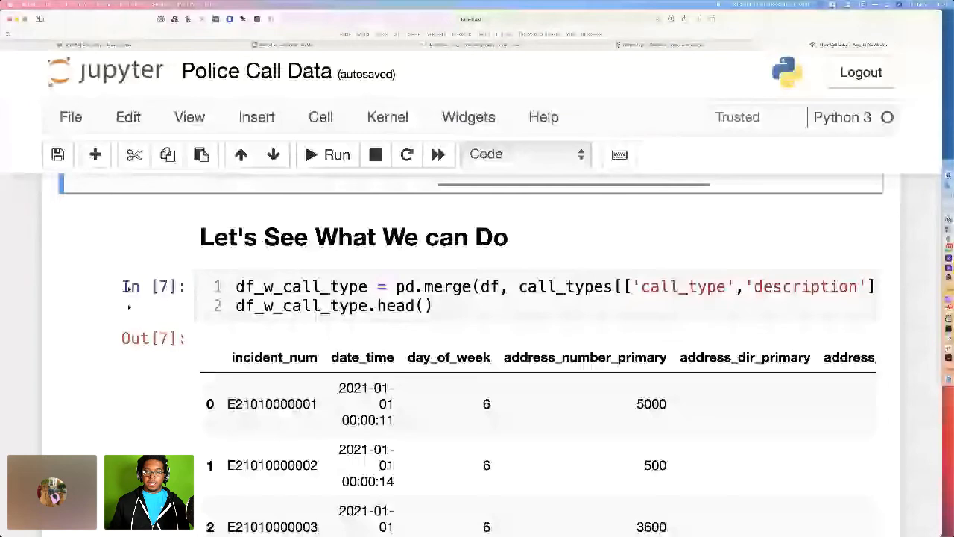
{"action": "scroll", "scroll_direction": "down", "scroll_amount": 3}
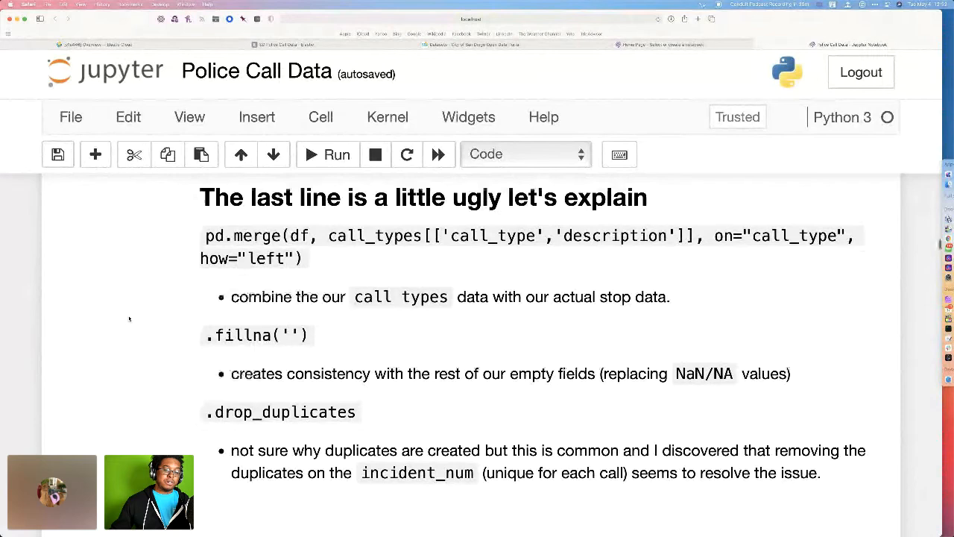
Re-run the merge, sort_group and 'Calls per Beat in 2021' cells so beat 521 leads with 3,763 calls
{"action": "scroll", "scroll_direction": "down", "scroll_amount": 3}
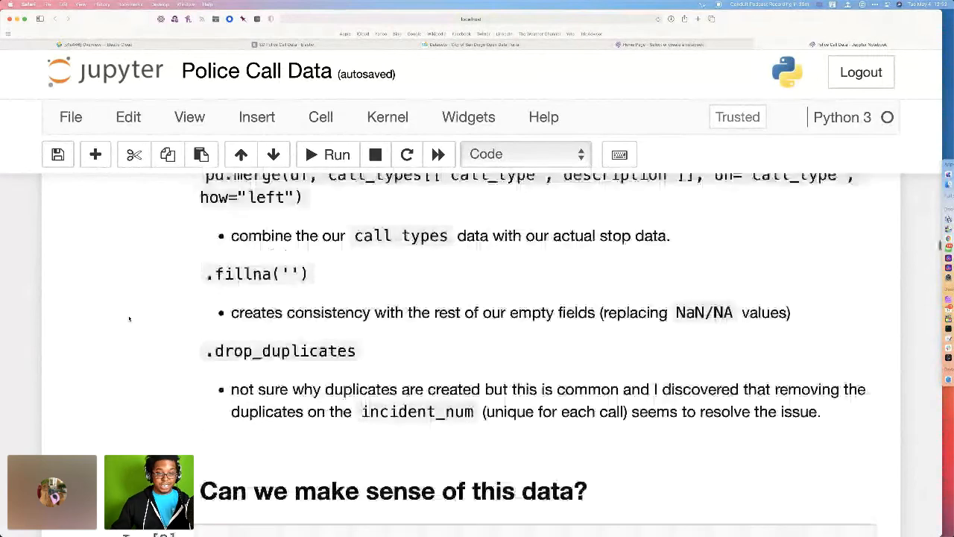
{"action": "scroll", "scroll_direction": "down", "scroll_amount": 3}
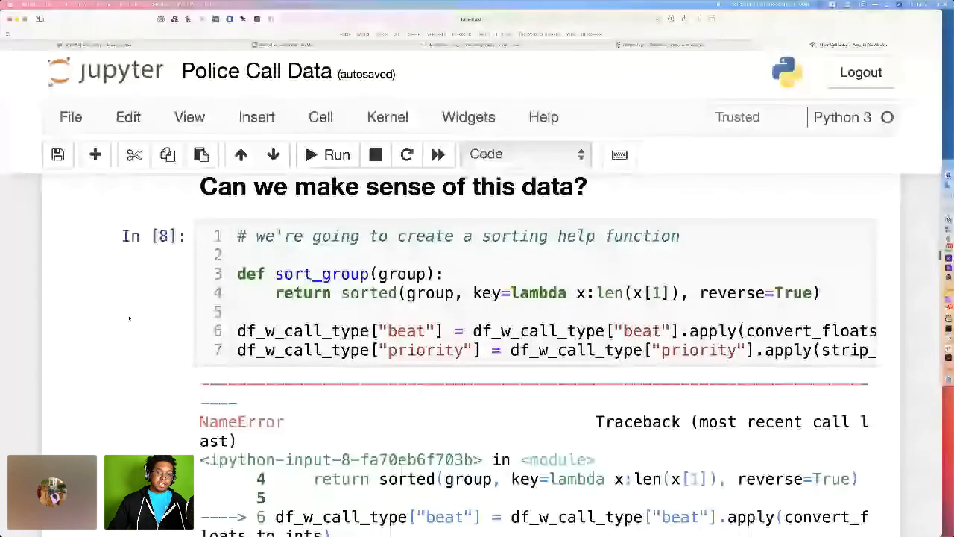
{"action": "left_click", "coordinate": [232, 274]}
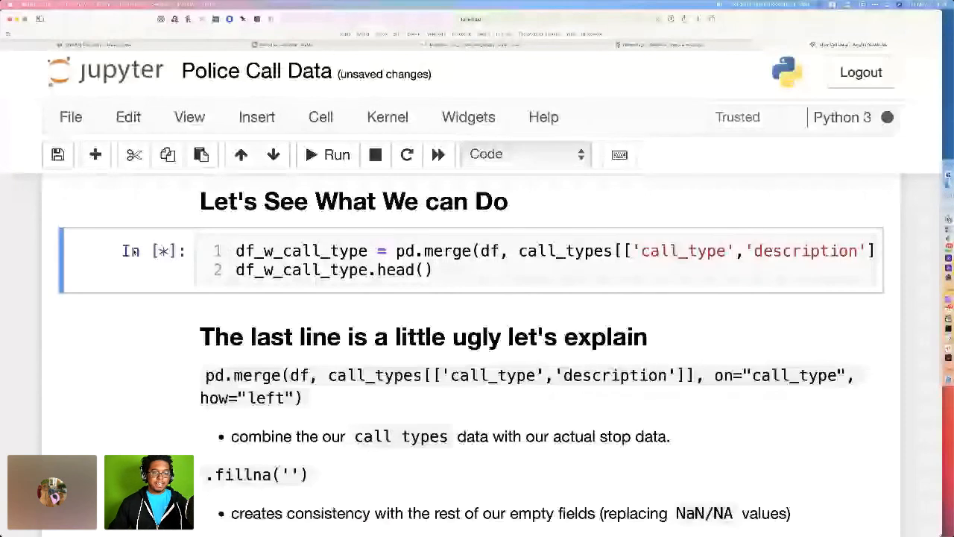
{"action": "scroll", "scroll_direction": "down", "scroll_amount": 3}
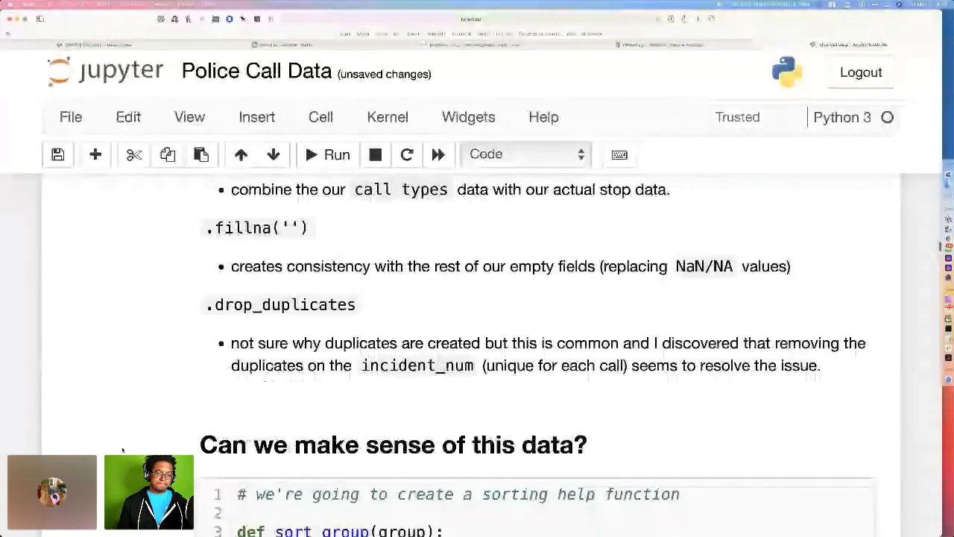
{"action": "scroll", "scroll_direction": "down", "scroll_amount": 3}
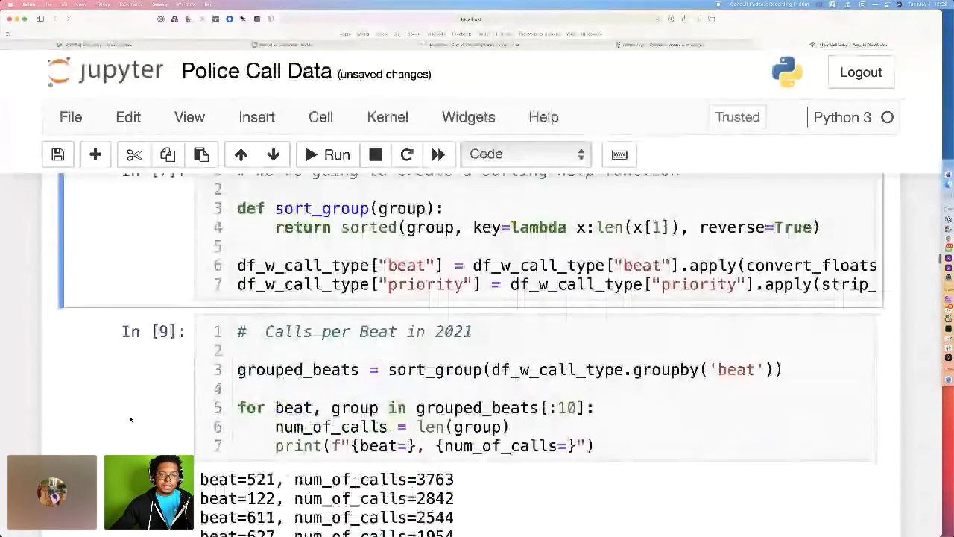
Re-run the calls-per-beat count (beat 521 at 9,098) and show beat_523.head()
{"action": "scroll", "scroll_direction": "up", "scroll_amount": 3}
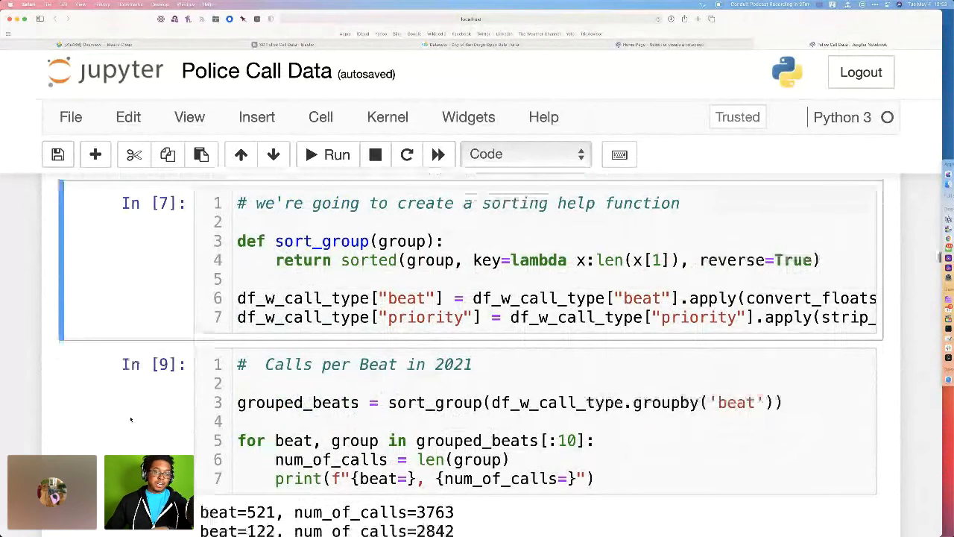
{"action": "scroll", "scroll_direction": "down", "scroll_amount": 3}
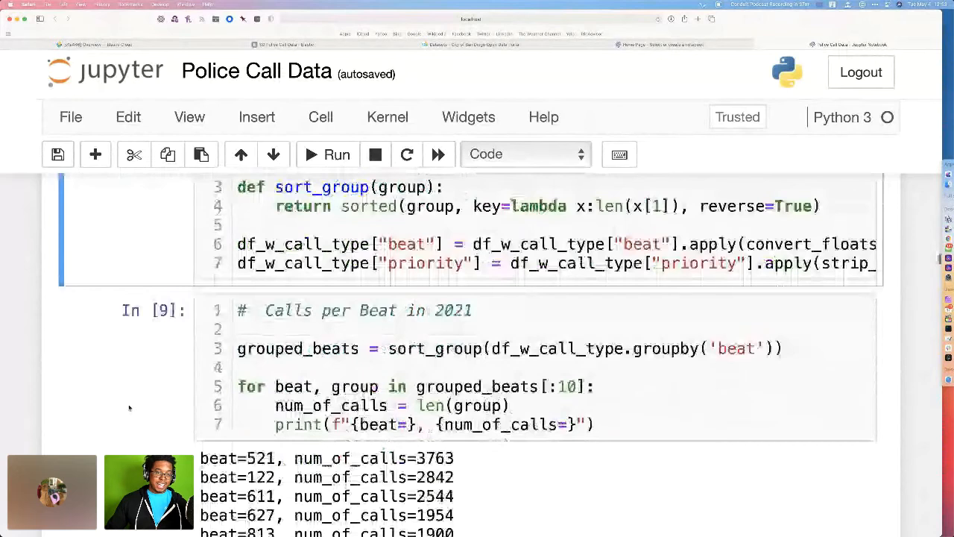
{"action": "scroll", "scroll_direction": "up", "scroll_amount": 3}
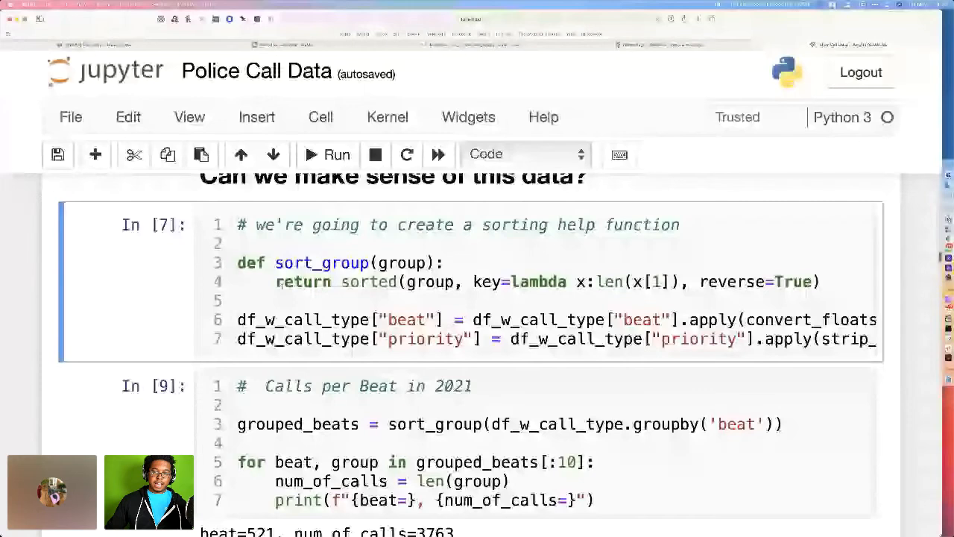
{"action": "scroll", "scroll_direction": "down", "scroll_amount": 3}
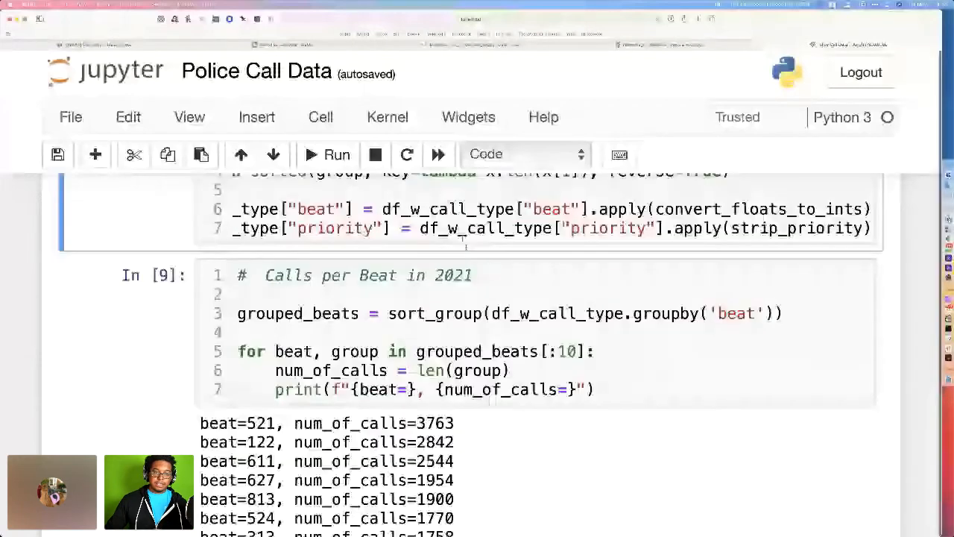
{"action": "scroll", "scroll_direction": "down", "scroll_amount": 3}
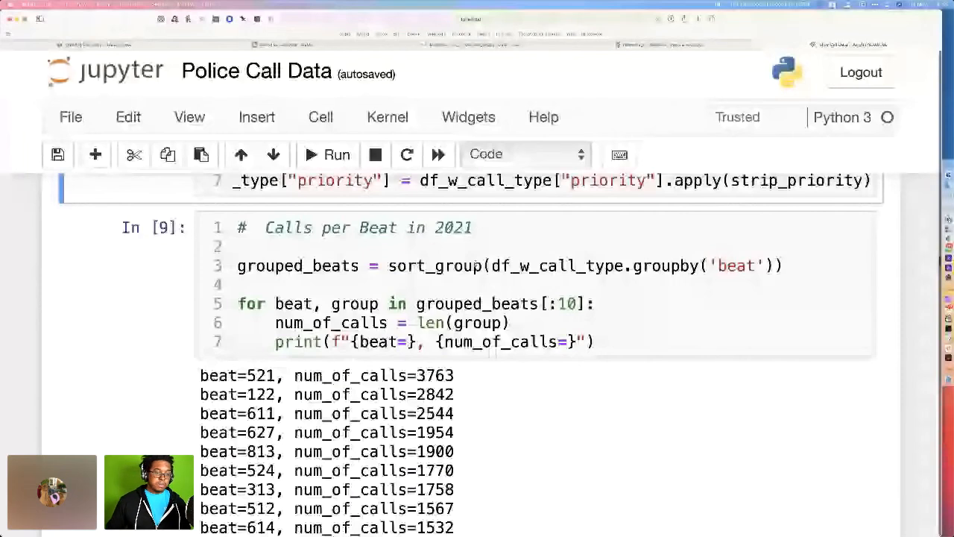
{"action": "left_click", "coordinate": [326, 153]}
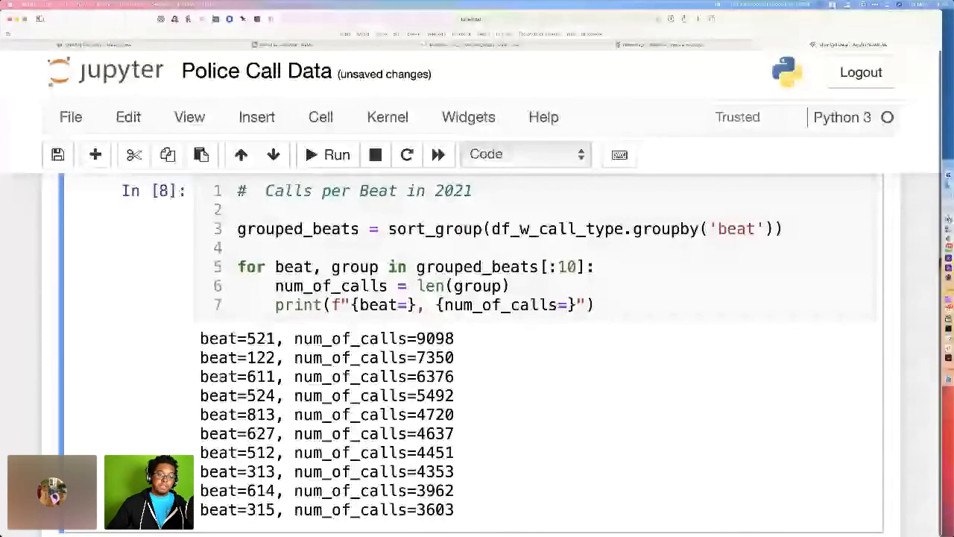
{"action": "scroll", "scroll_direction": "down", "scroll_amount": 3}
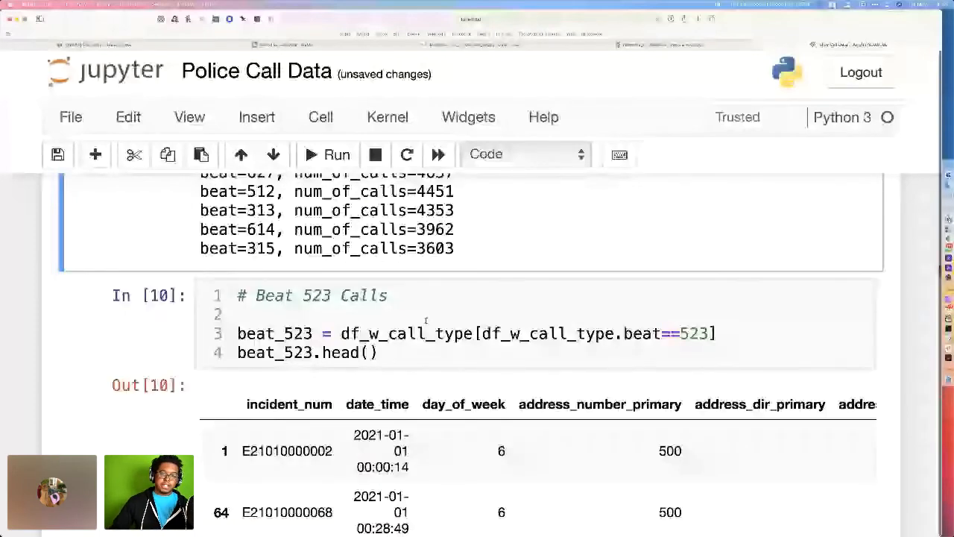
Review beat 523's records through the description column and list its five busiest intersections, led by 05th and F
{"action": "scroll", "scroll_direction": "down", "scroll_amount": 3}
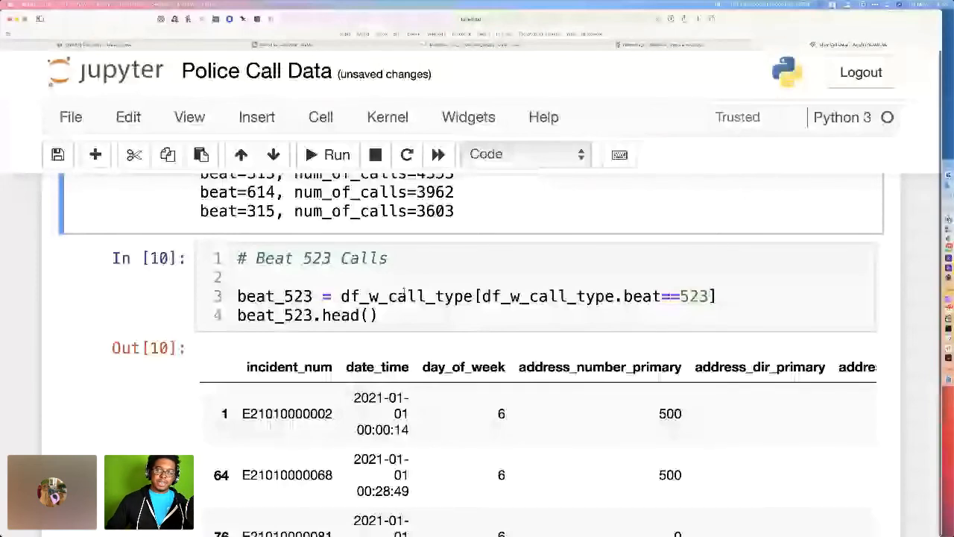
{"action": "scroll", "scroll_direction": "down", "scroll_amount": 3}
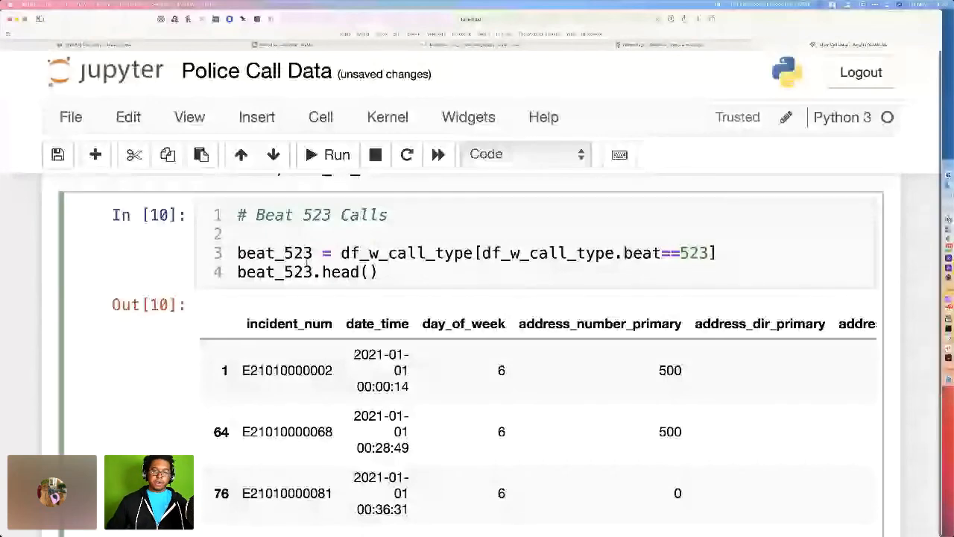
{"action": "scroll", "scroll_direction": "down", "scroll_amount": 3}
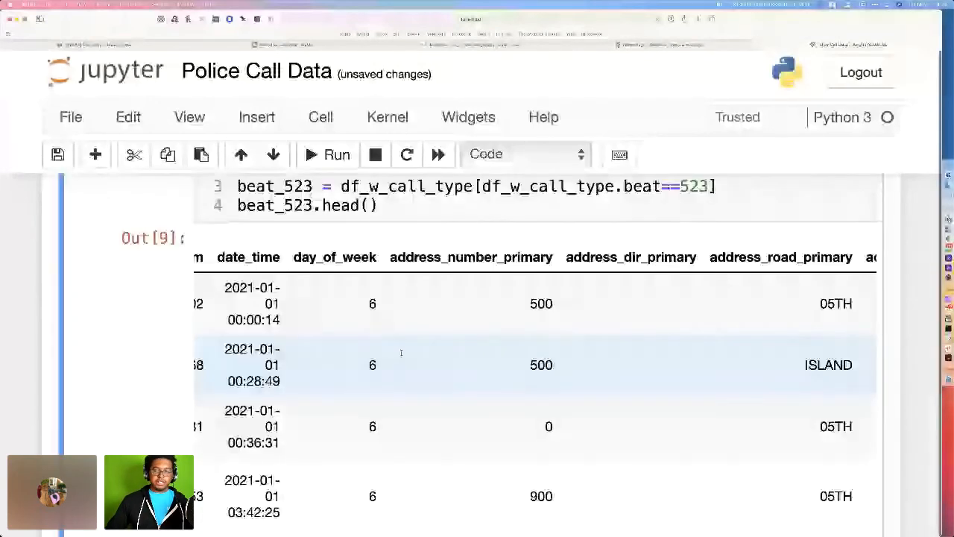
{"action": "scroll", "scroll_direction": "right", "scroll_amount": 3}
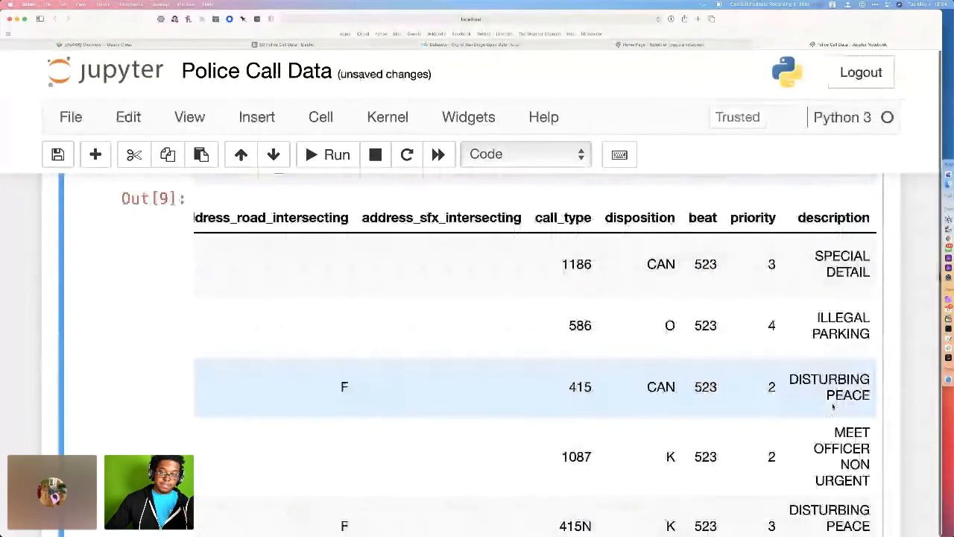
{"action": "scroll", "scroll_direction": "down", "scroll_amount": 3}
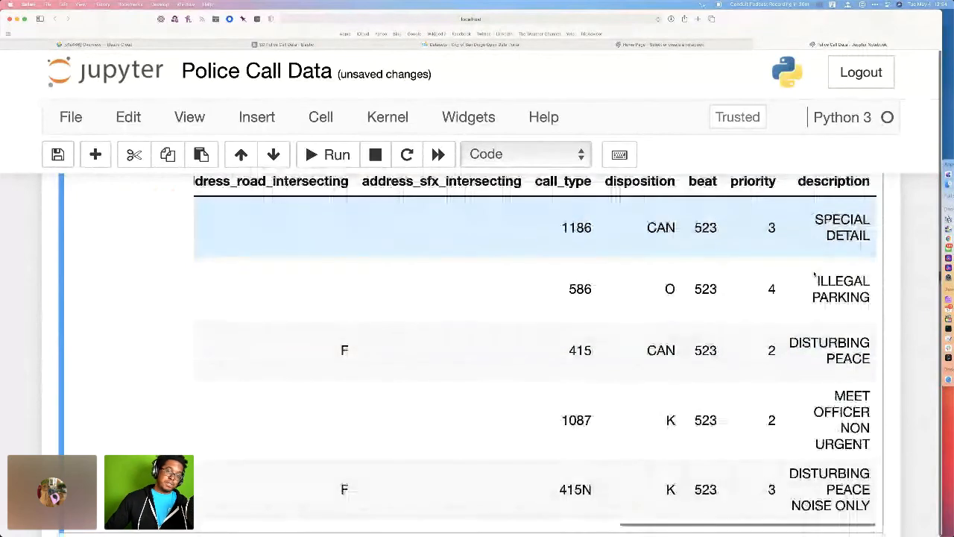
{"action": "scroll", "scroll_direction": "down", "scroll_amount": 3}
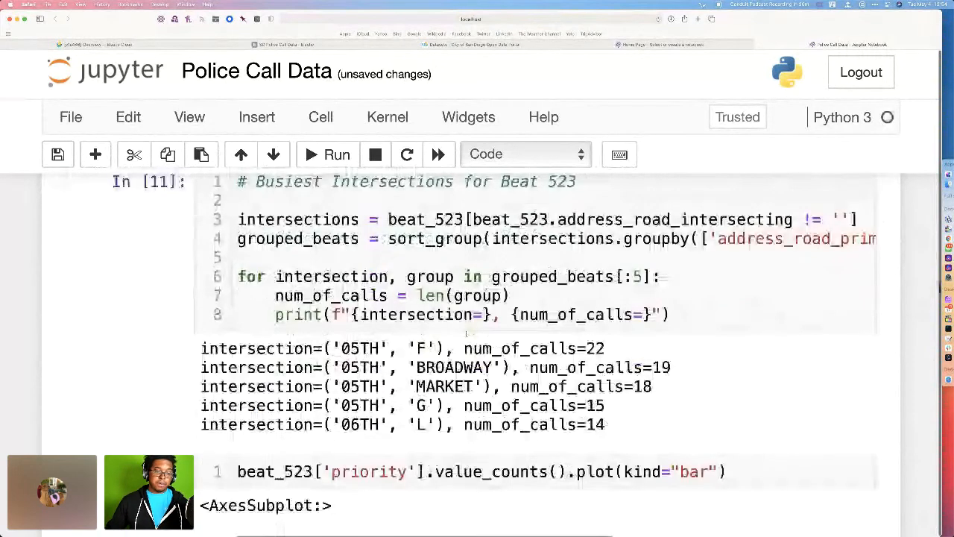
Plot beat 523's calls by priority and its top five call descriptions as bar charts
{"action": "left_click", "coordinate": [337, 153]}
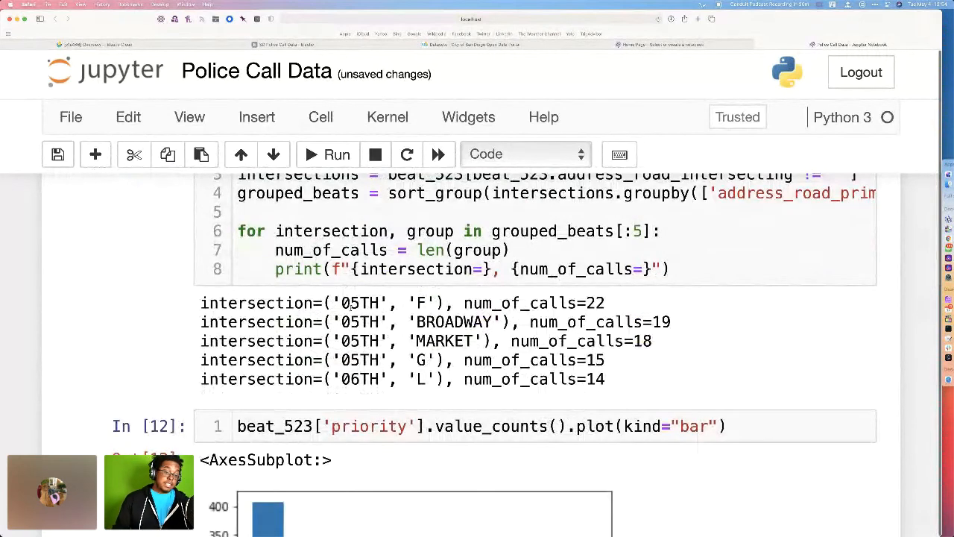
{"action": "scroll", "scroll_direction": "down", "scroll_amount": 3}
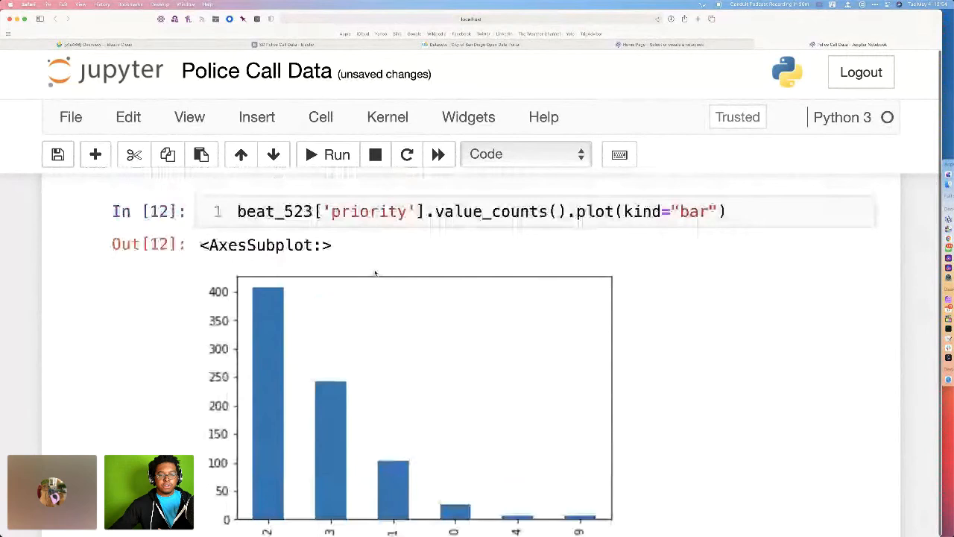
{"action": "scroll", "scroll_direction": "down", "scroll_amount": 3}
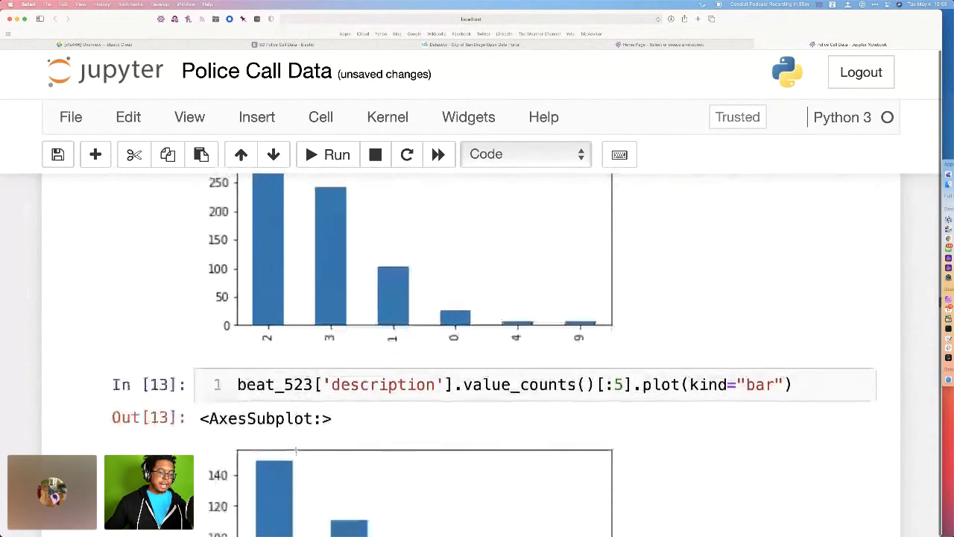
Scroll past Beat 523's top-five chart to the 'Let's Load Data into Elasticsearch' heading
{"action": "scroll", "scroll_direction": "down", "scroll_amount": 3}
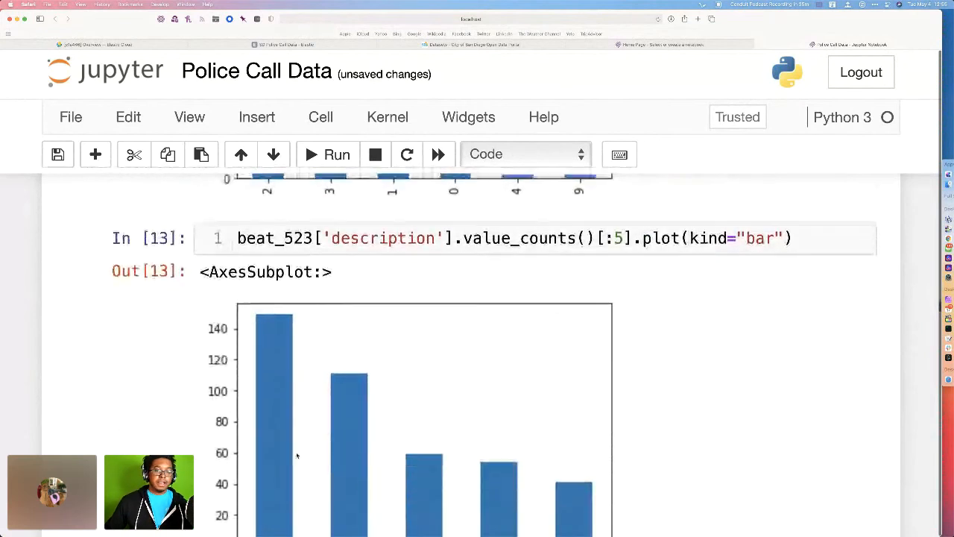
{"action": "scroll", "scroll_direction": "down", "scroll_amount": 3}
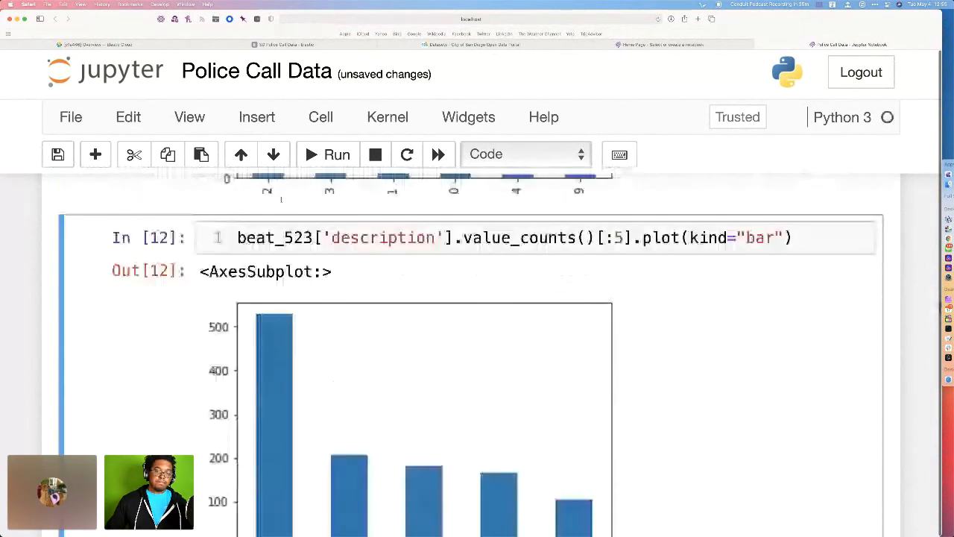
{"action": "scroll", "scroll_direction": "down", "scroll_amount": 3}
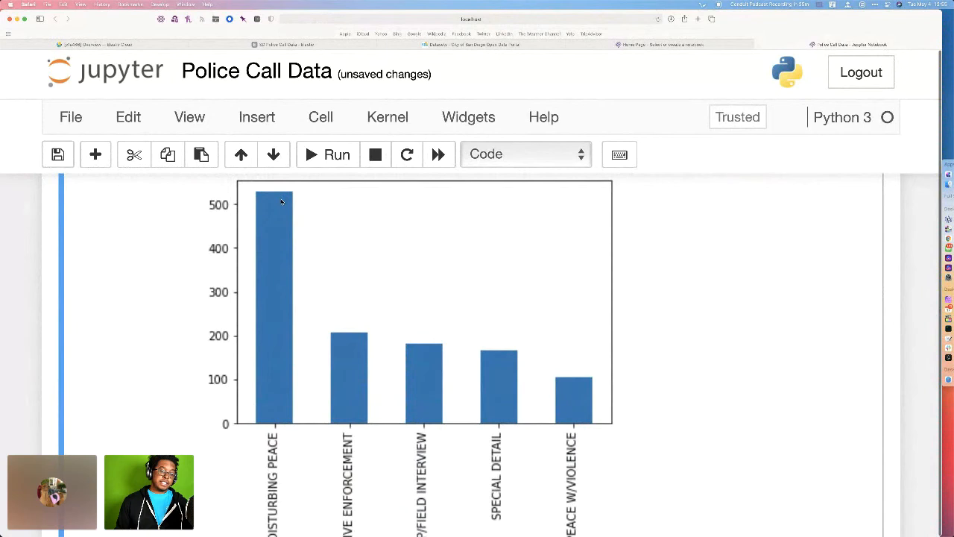
{"action": "scroll", "scroll_direction": "down", "scroll_amount": 3}
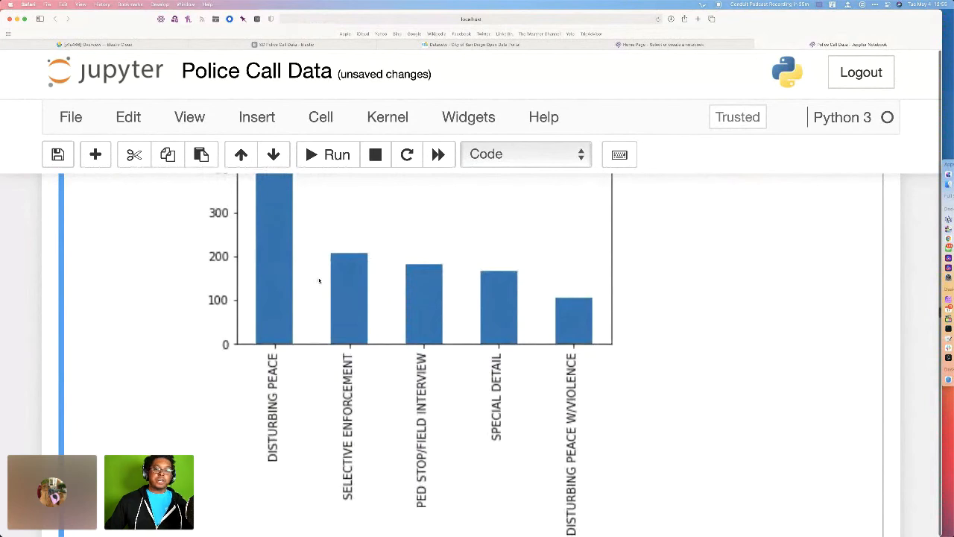
{"action": "mouse_move", "coordinate": [346, 292]}
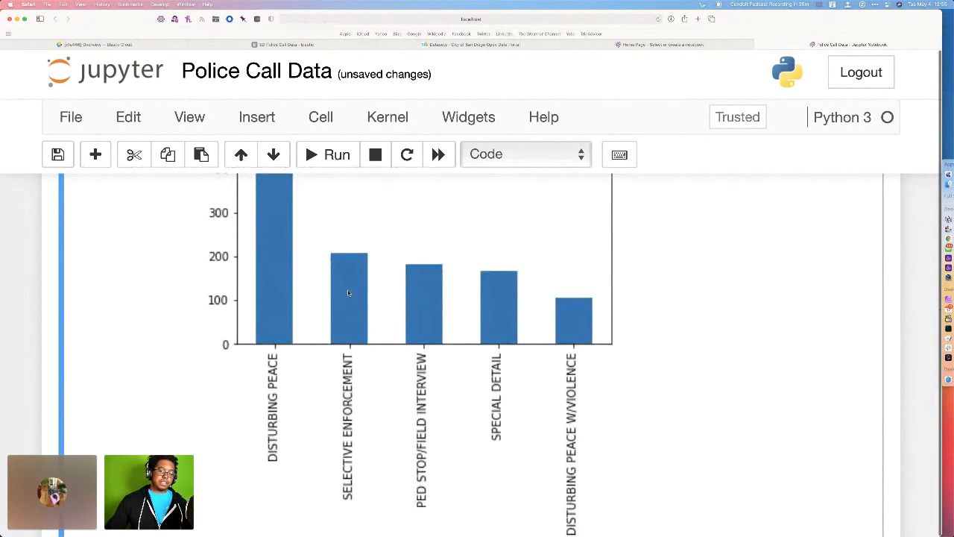
{"action": "scroll", "scroll_direction": "down", "scroll_amount": 3}
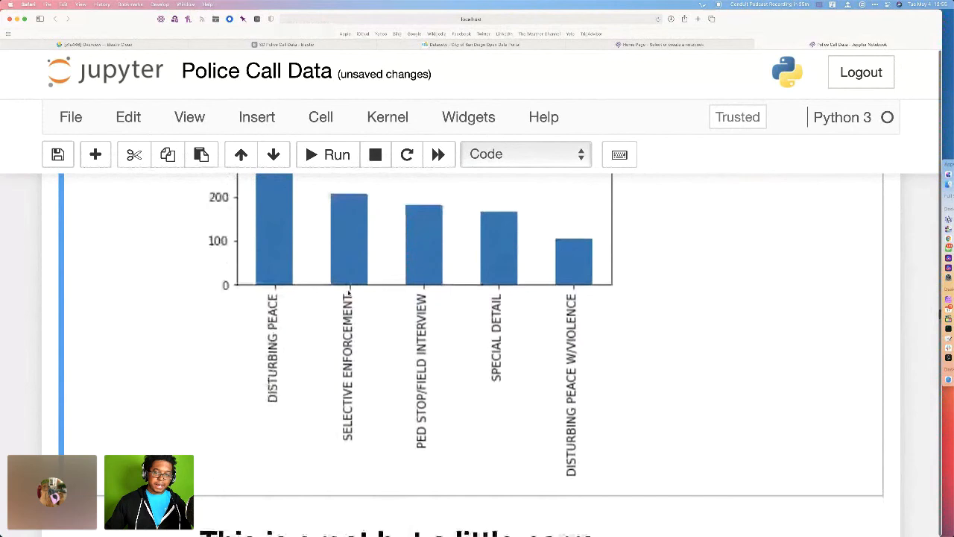
{"action": "scroll", "scroll_direction": "down", "scroll_amount": 3}
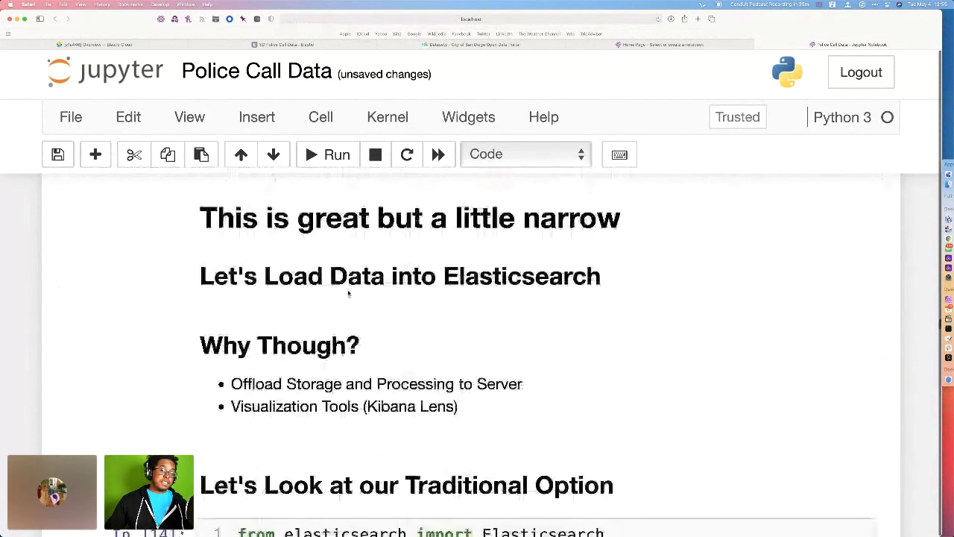
Scroll to cell In [14], the Elasticsearch bulk upload returning (76450, []) for test_2021_index
{"action": "scroll", "scroll_direction": "down", "scroll_amount": 3}
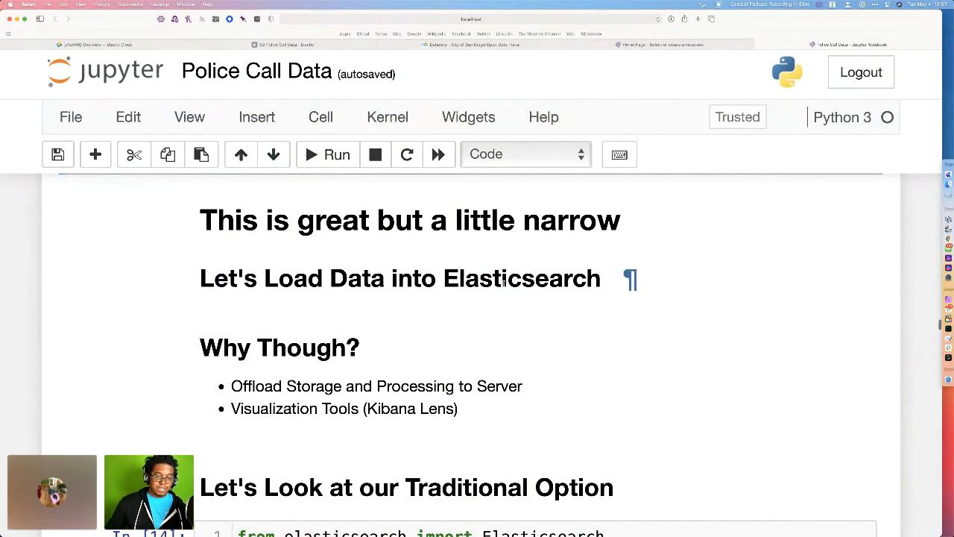
{"action": "scroll", "scroll_direction": "down", "scroll_amount": 3}
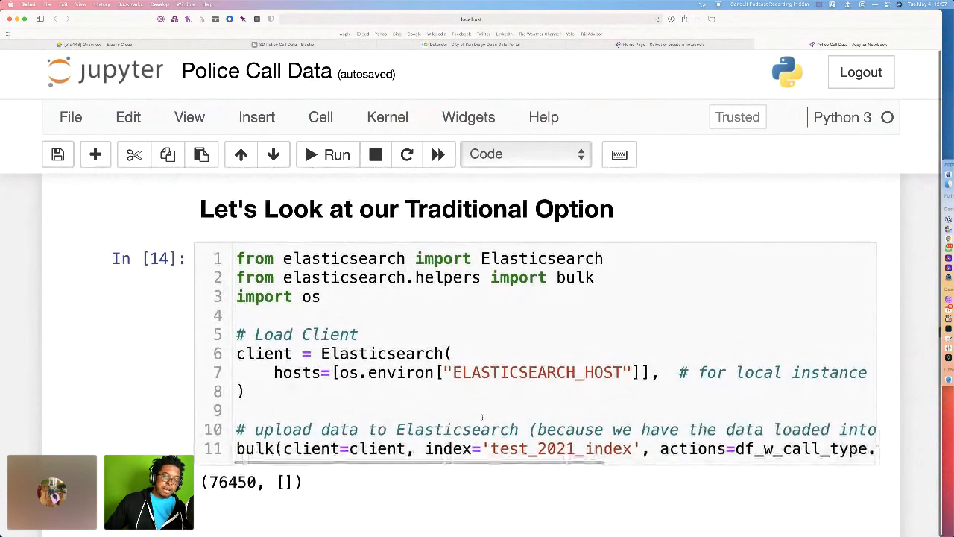
Scroll to cell In [15], the match_all search on test_2021_index building a 10-row DataFrame
{"action": "scroll", "scroll_direction": "down", "scroll_amount": 3}
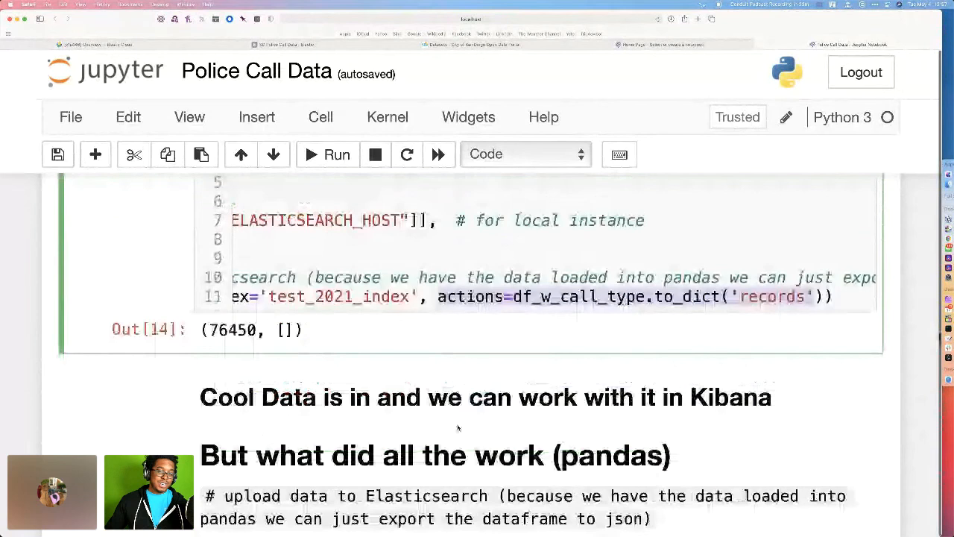
{"action": "scroll", "scroll_direction": "down", "scroll_amount": 3}
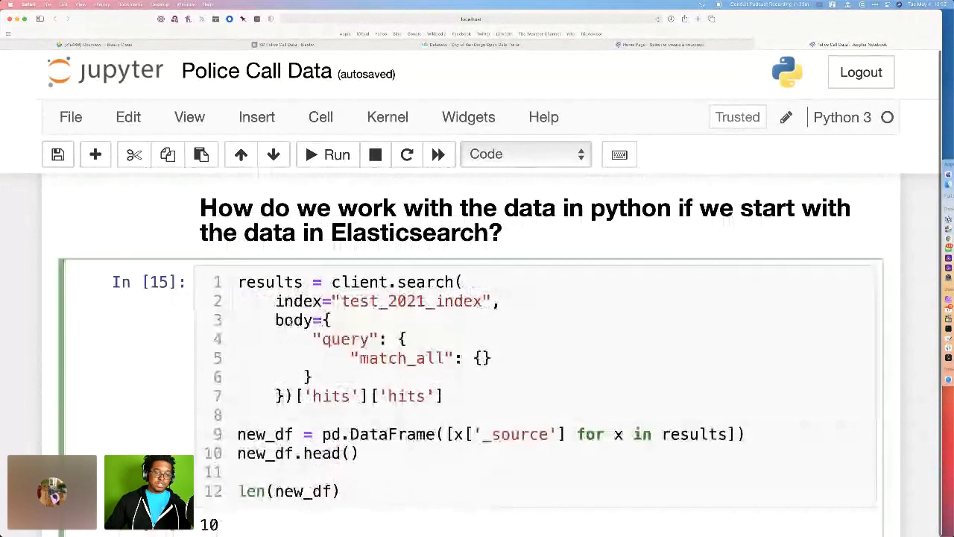
Scroll through the Out[17] edf table and its columns down to the ebeat_523 filter cell In [18]
{"action": "scroll", "scroll_direction": "down", "scroll_amount": 3}
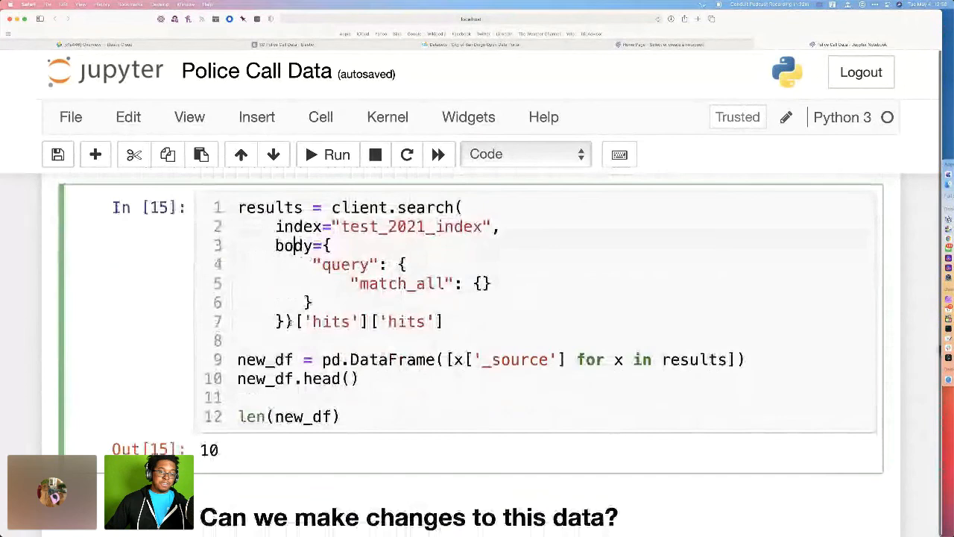
{"action": "scroll", "scroll_direction": "down", "scroll_amount": 3}
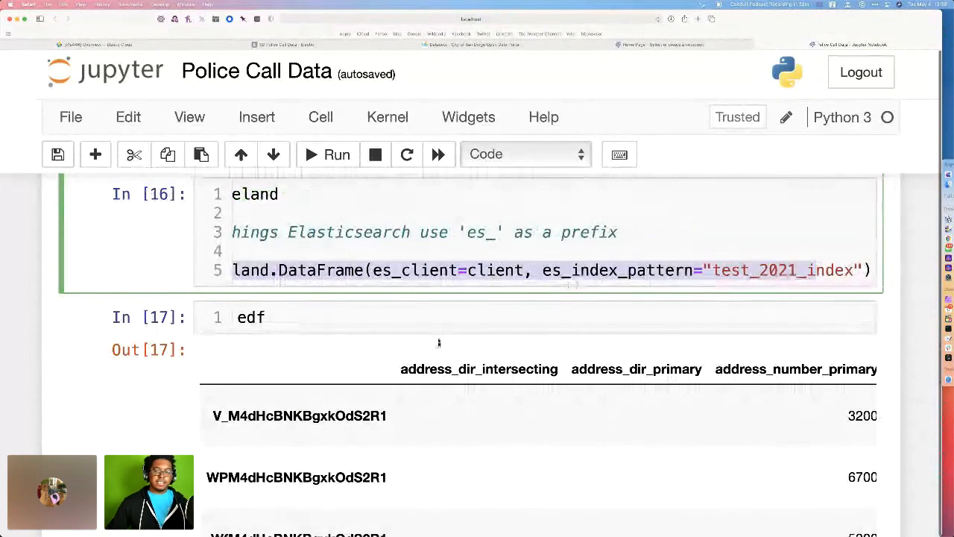
{"action": "scroll", "scroll_direction": "down", "scroll_amount": 3}
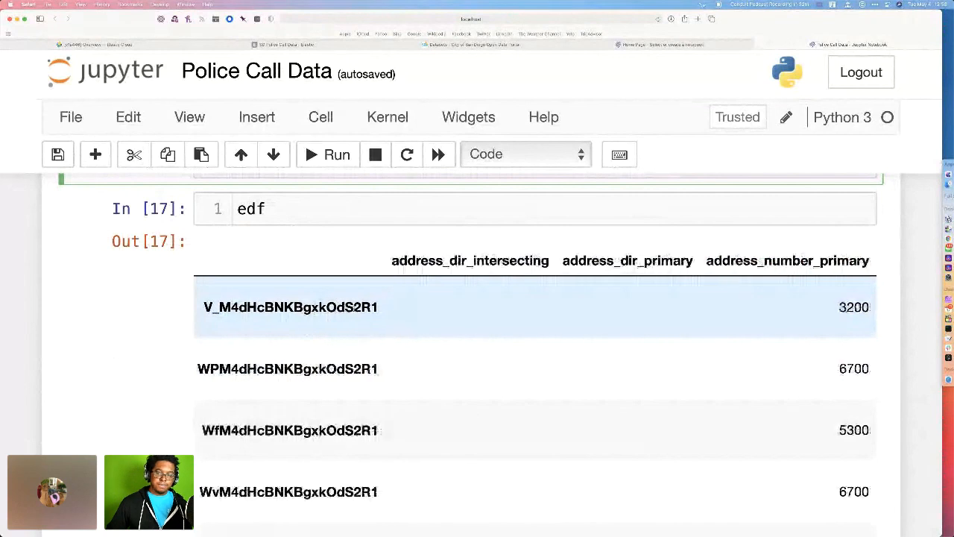
{"action": "scroll", "scroll_direction": "right", "scroll_amount": 3}
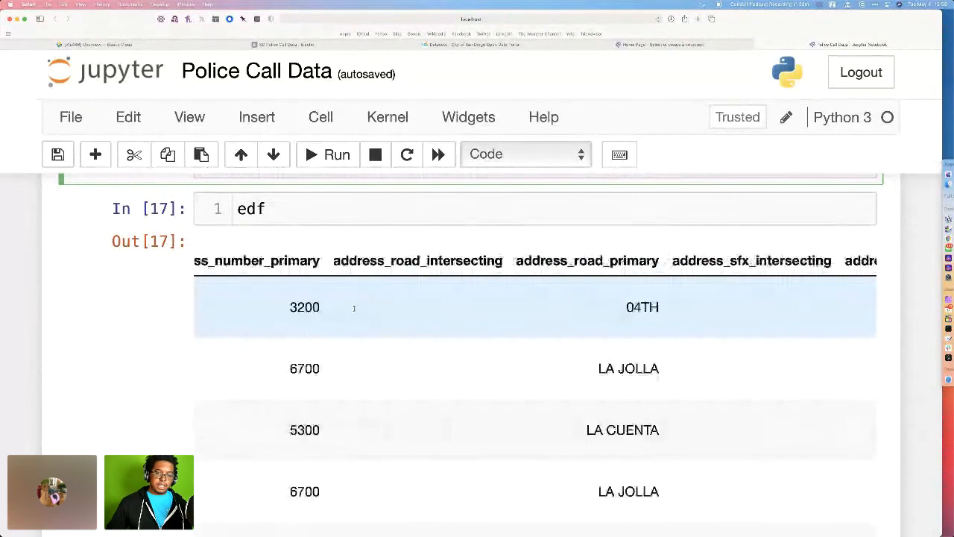
{"action": "scroll", "scroll_direction": "right", "scroll_amount": 3}
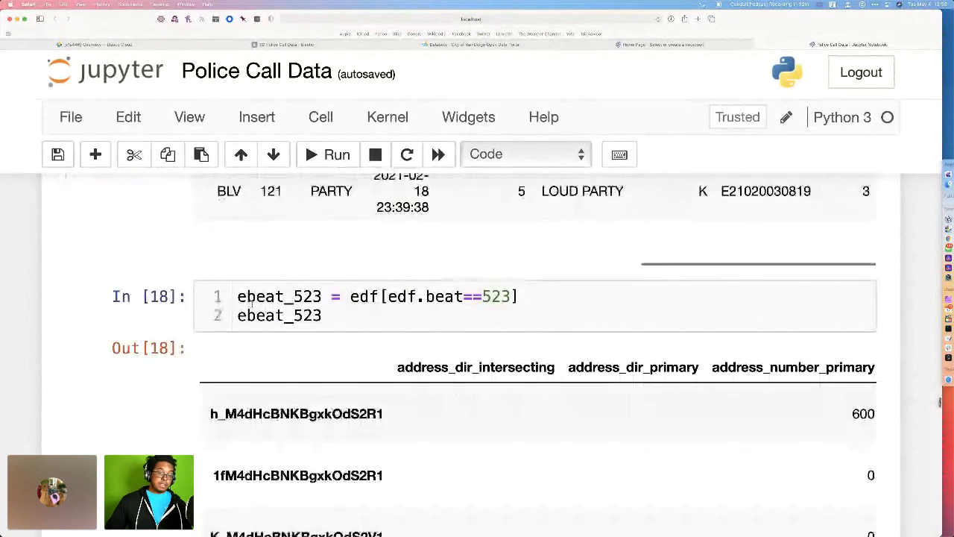
Scroll across the 792 × 15 beat 523 table in Out[18] down to the In [20] bar plot
{"action": "scroll", "scroll_direction": "down", "scroll_amount": 3}
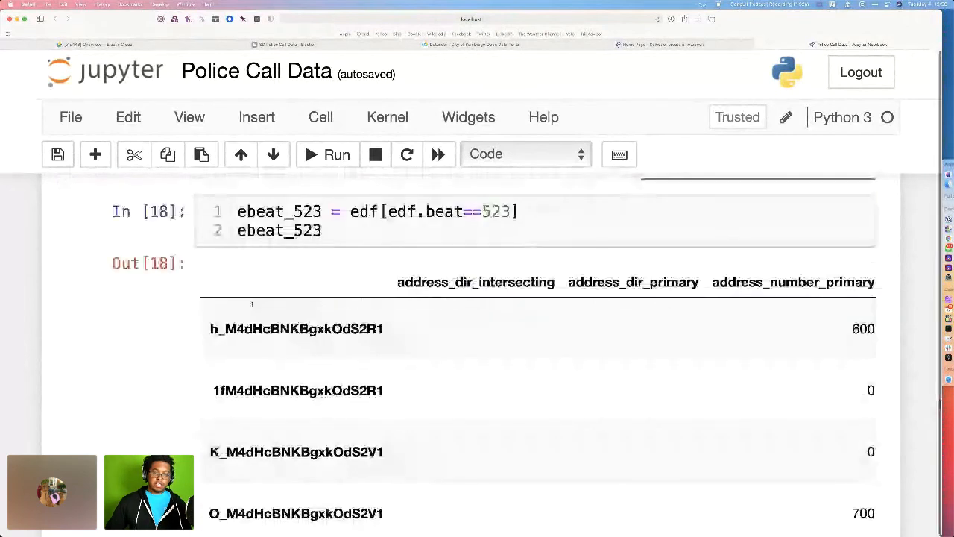
{"action": "scroll", "scroll_direction": "down", "scroll_amount": 3}
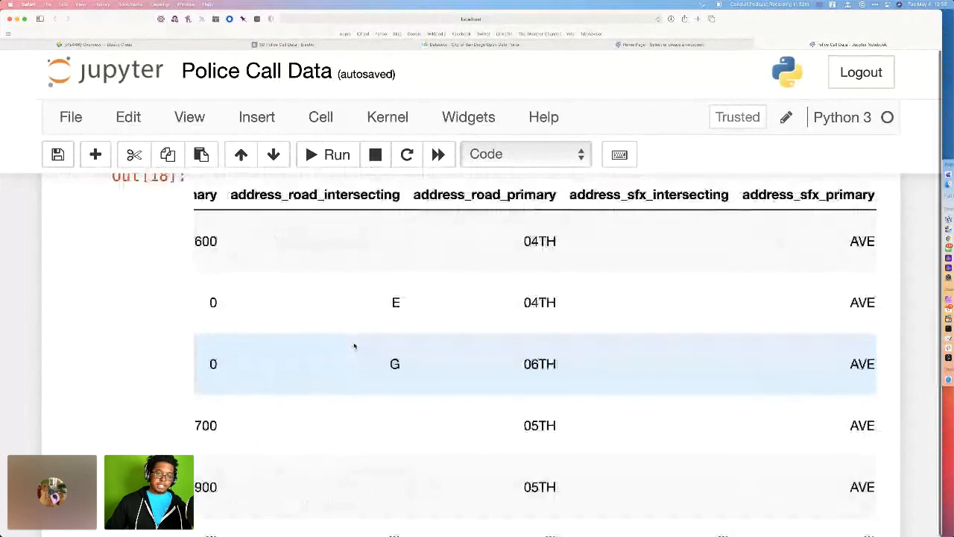
{"action": "scroll", "scroll_direction": "right", "scroll_amount": 3}
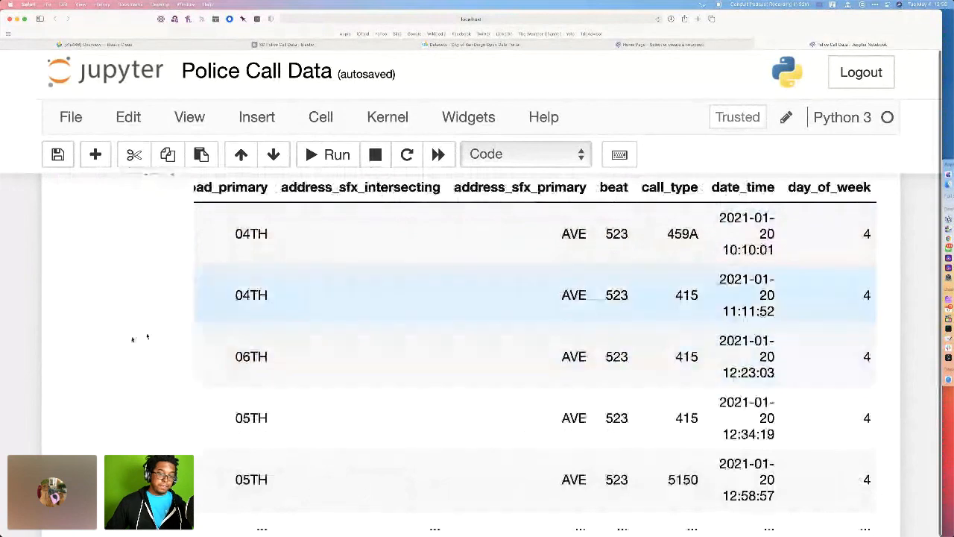
{"action": "scroll", "scroll_direction": "down", "scroll_amount": 3}
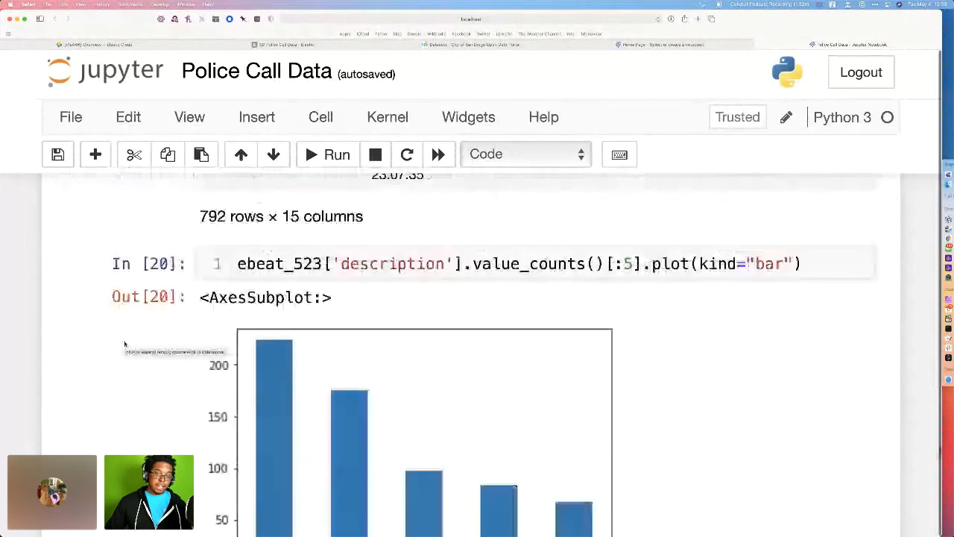
Scroll past the Out[20] and Out[21] plots to In [22]'s pd_ eland DataFrame and its UserWarning output
{"action": "scroll", "scroll_direction": "down", "scroll_amount": 3}
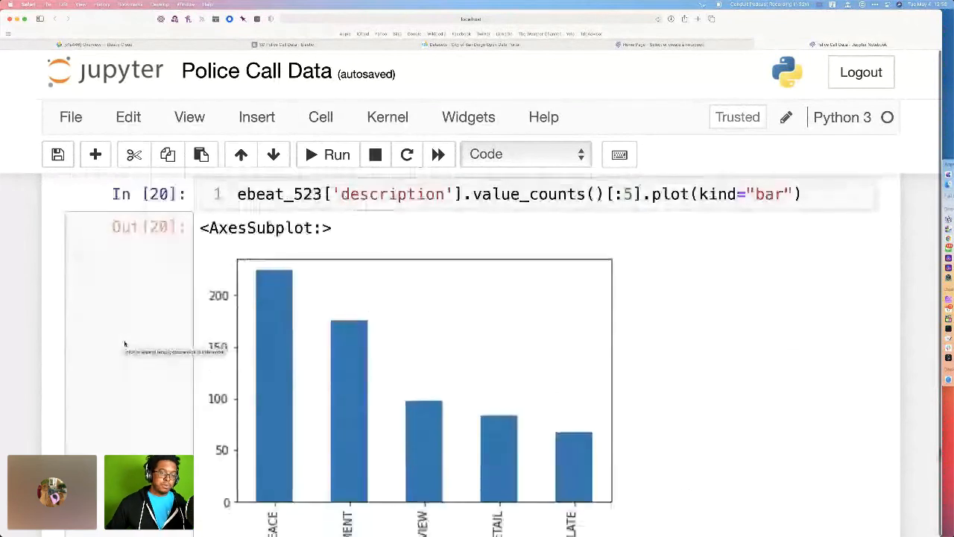
{"action": "scroll", "scroll_direction": "down", "scroll_amount": 3}
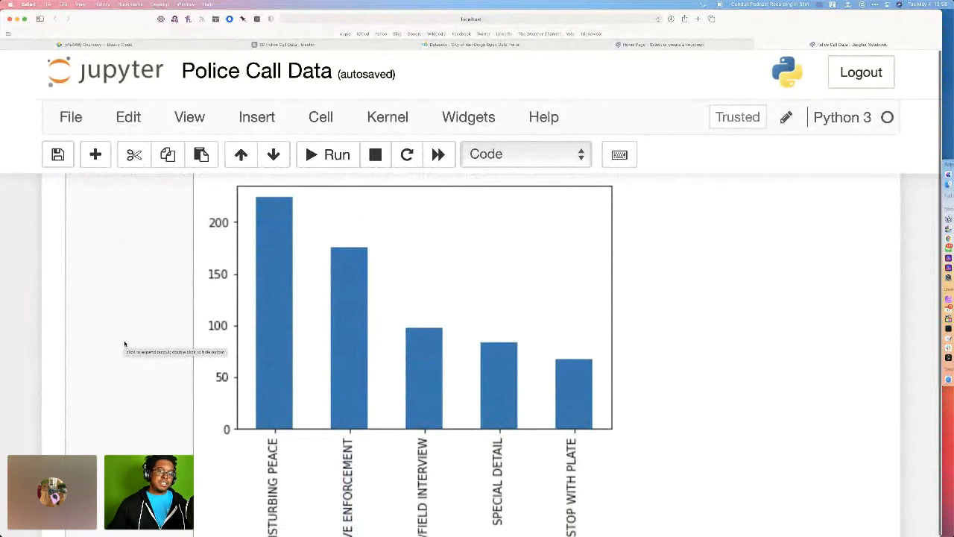
{"action": "scroll", "scroll_direction": "down", "scroll_amount": 3}
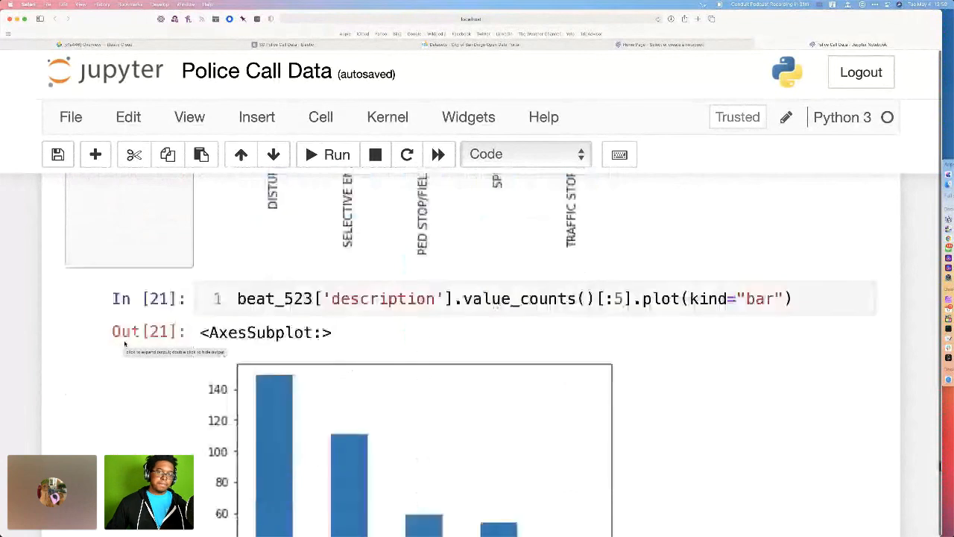
{"action": "scroll", "scroll_direction": "down", "scroll_amount": 3}
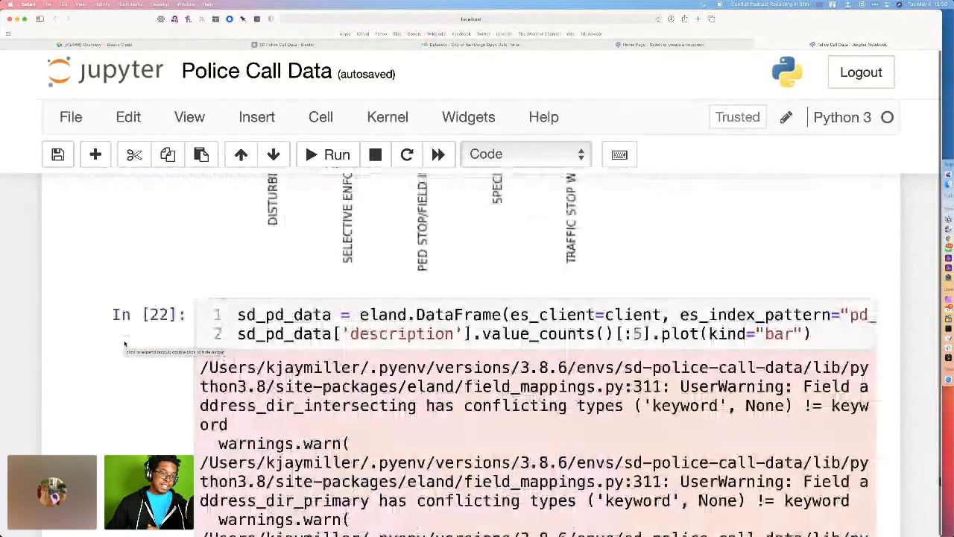
{"action": "scroll", "scroll_direction": "down", "scroll_amount": 3}
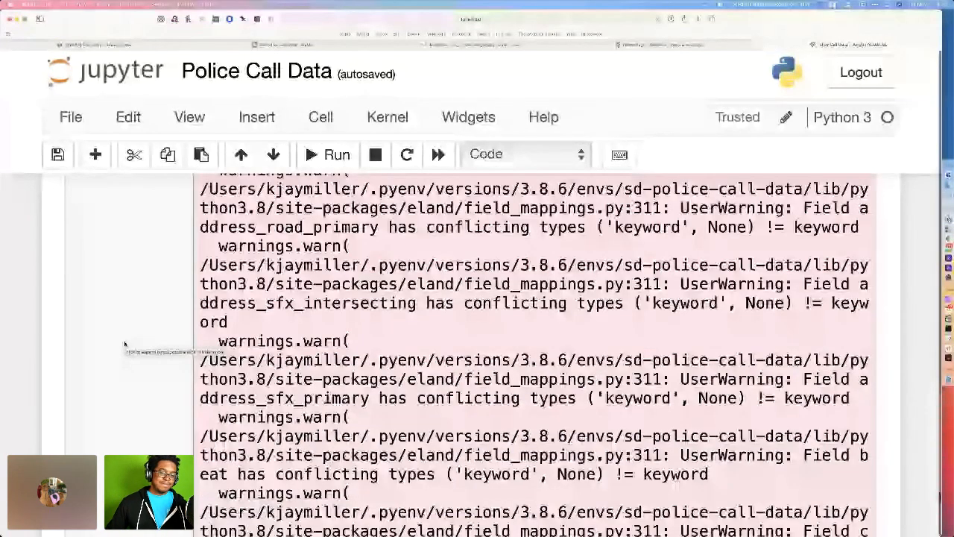